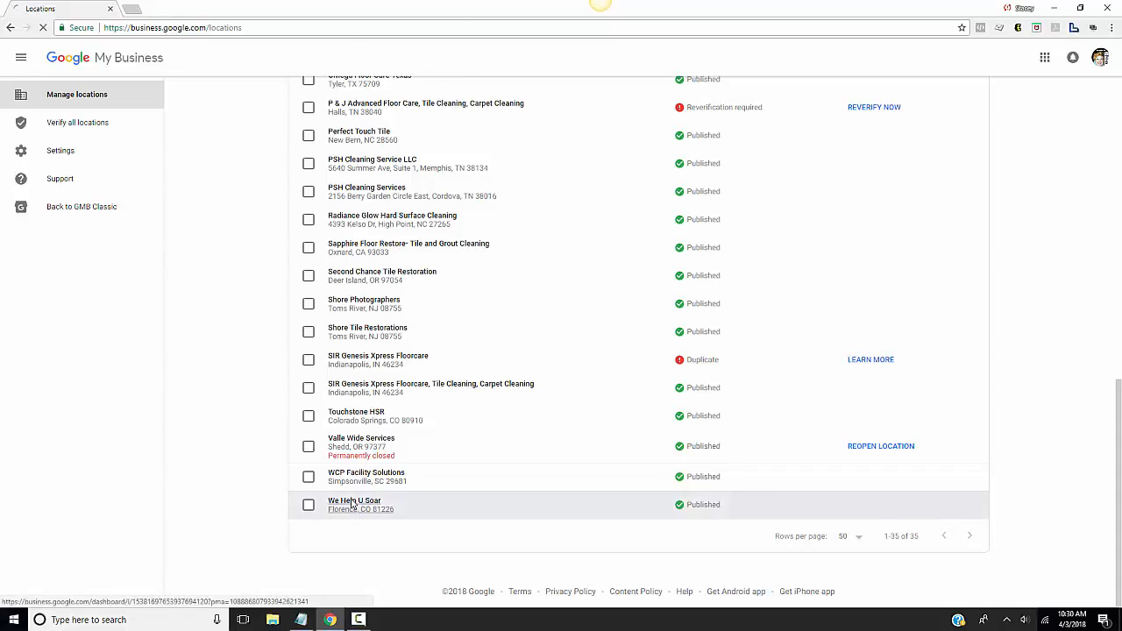
Open the We Help U Soar location from the Manage locations list.
left_click(354, 501)
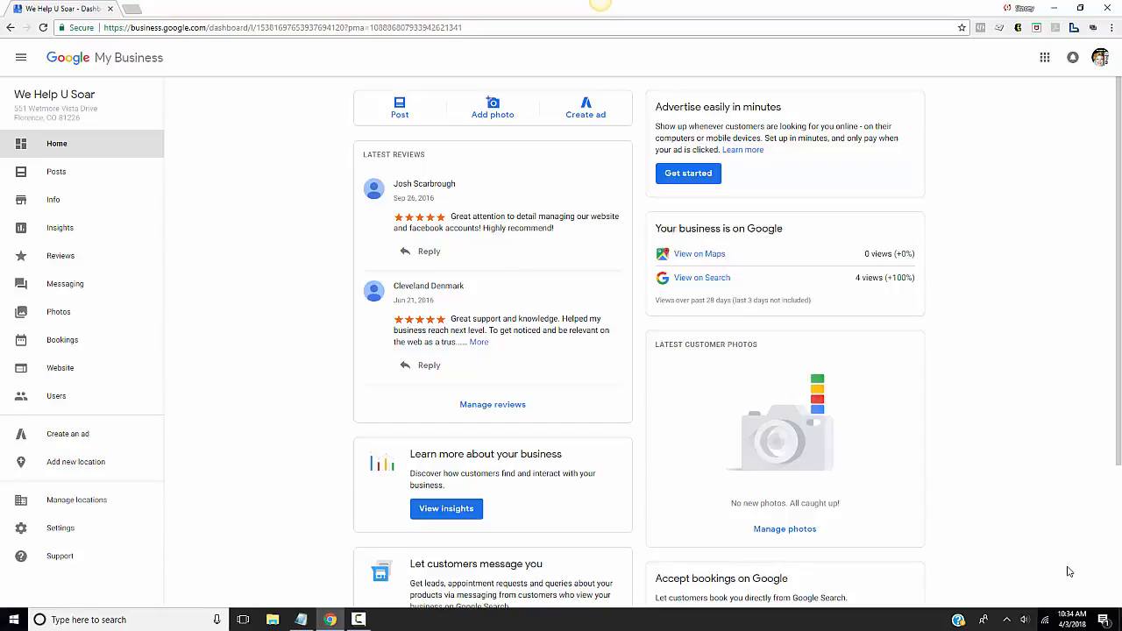
mouse_move(447, 509)
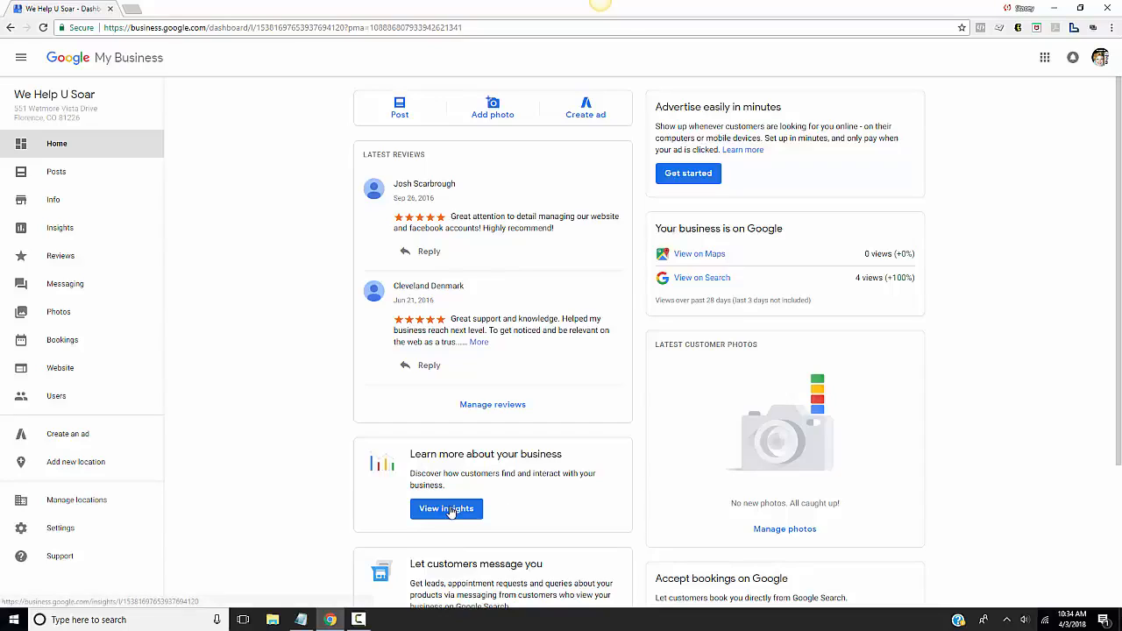
Open View insights and the search statistics time-period dropdown.
left_click(446, 509)
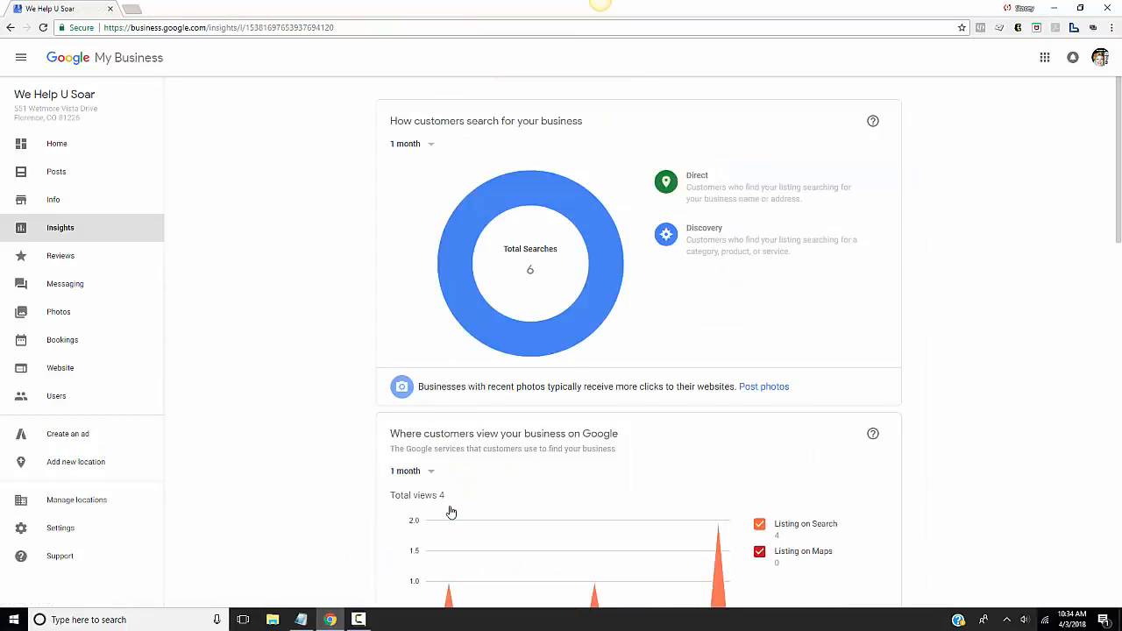
mouse_move(1053, 333)
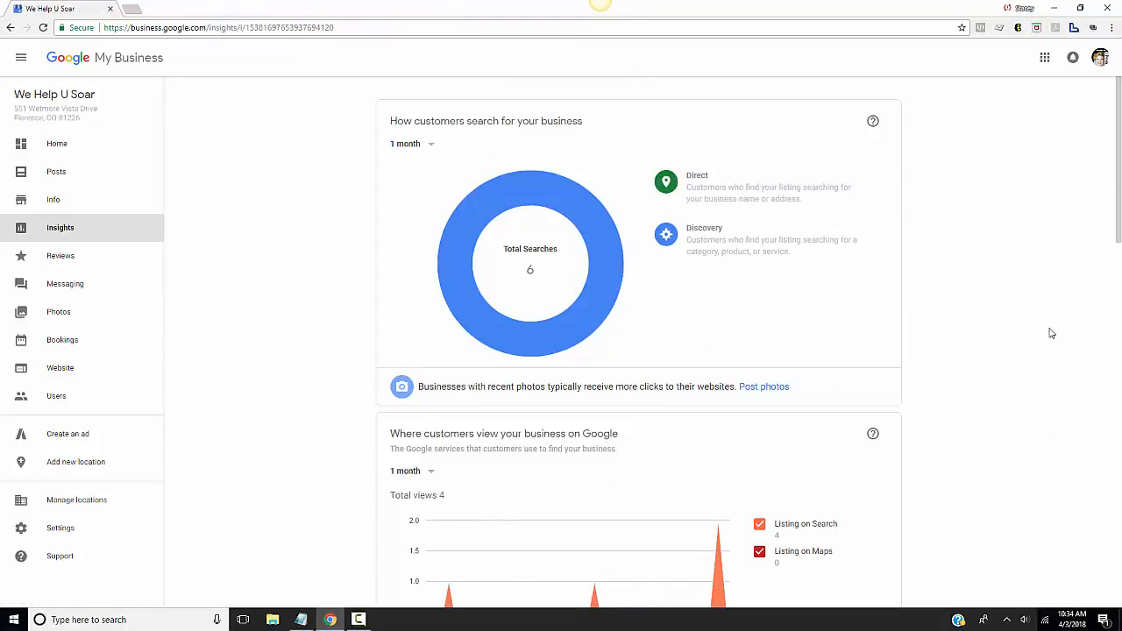
left_click(410, 144)
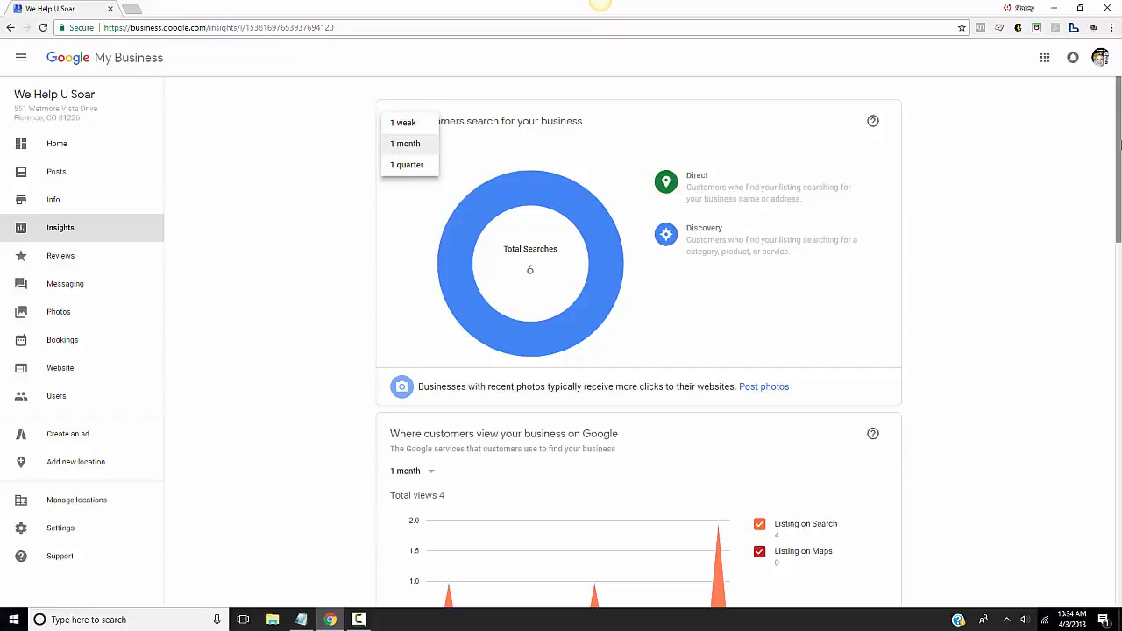
mouse_move(824, 170)
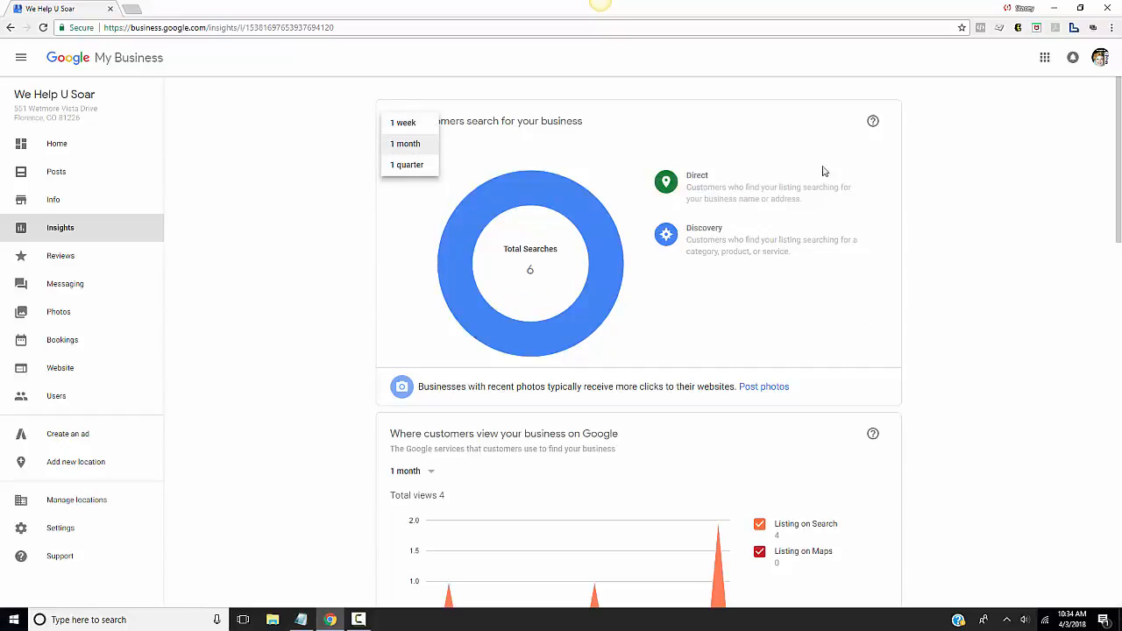
mouse_move(785, 133)
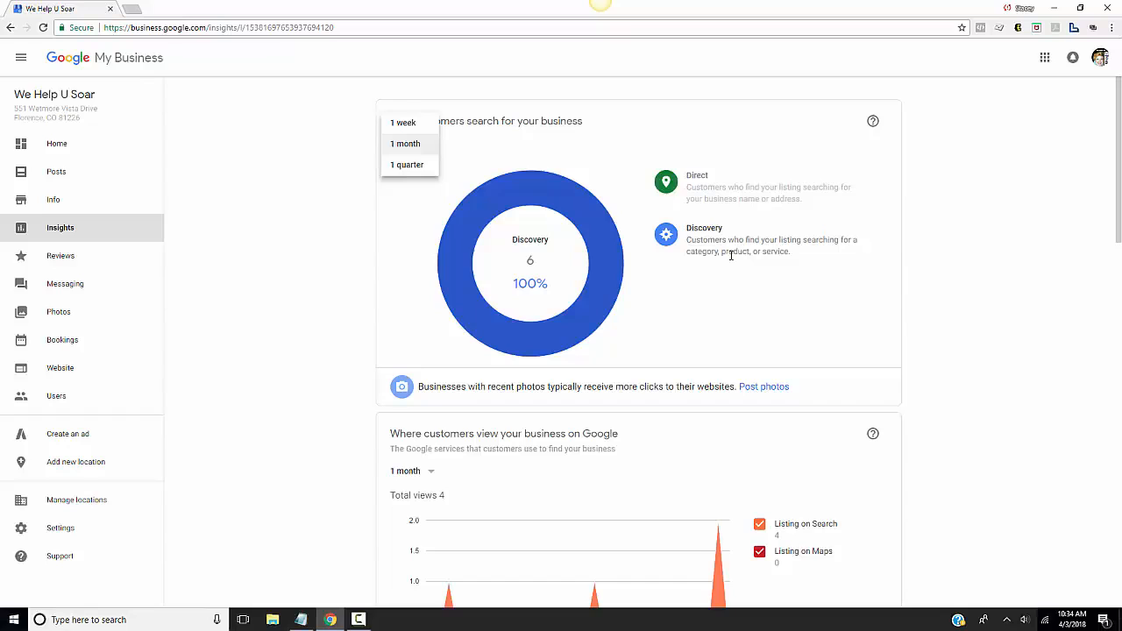
scroll("down", 3)
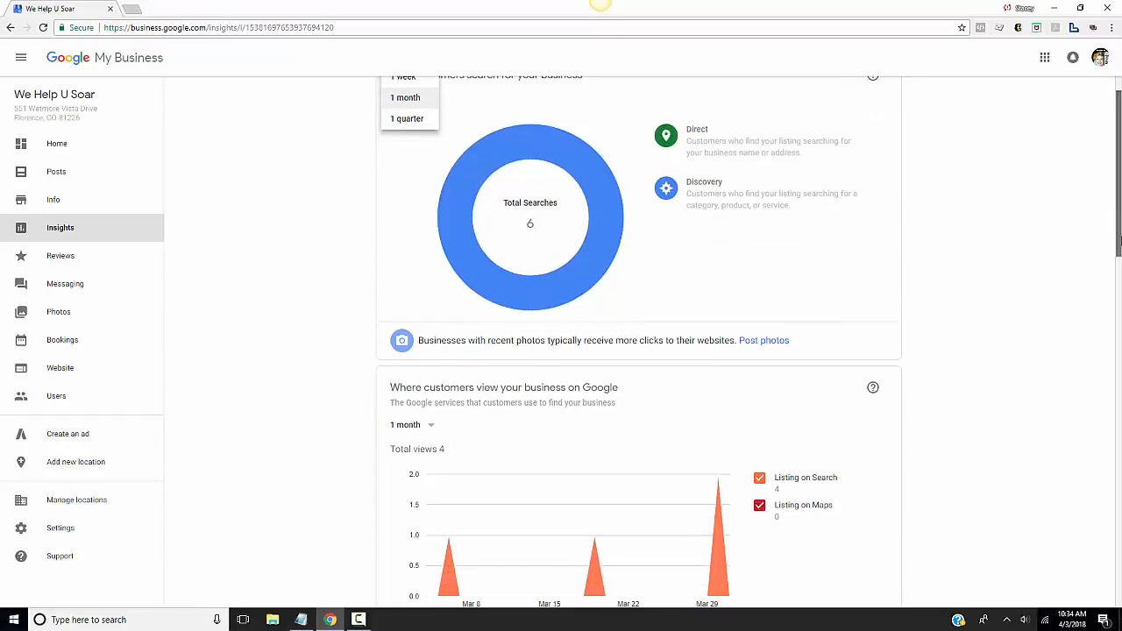
scroll("down", 3)
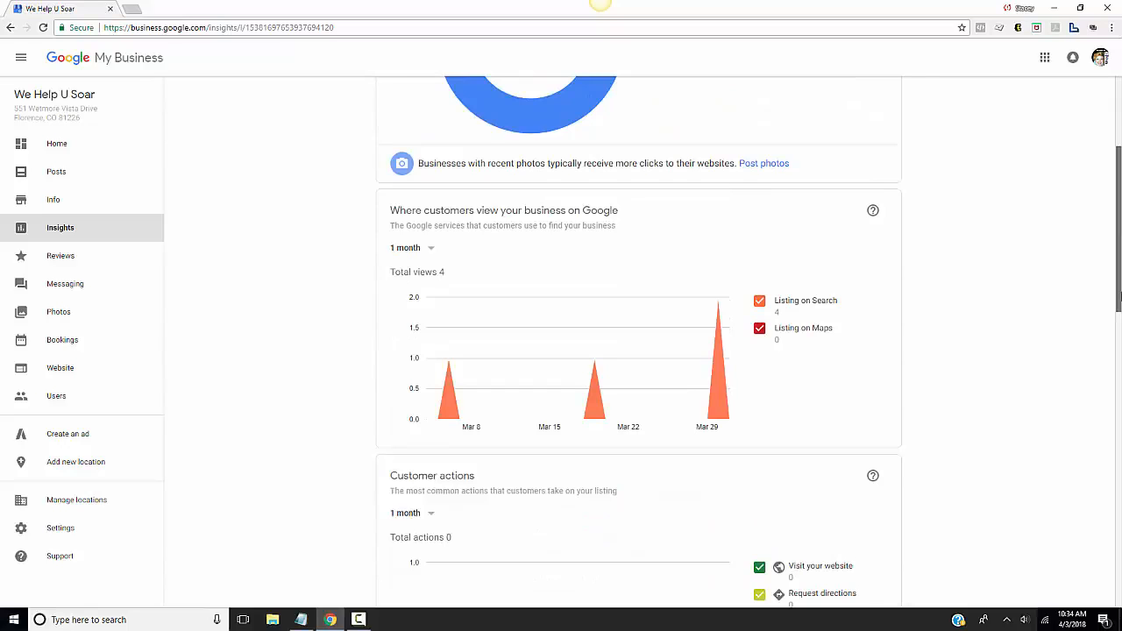
scroll("down", 3)
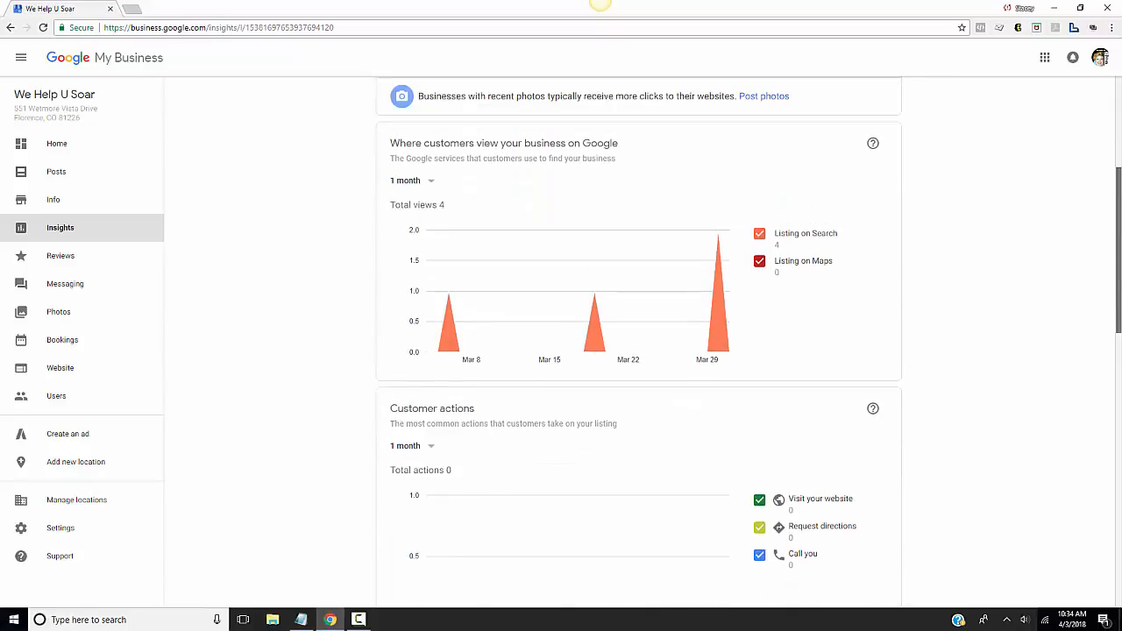
scroll("down", 3)
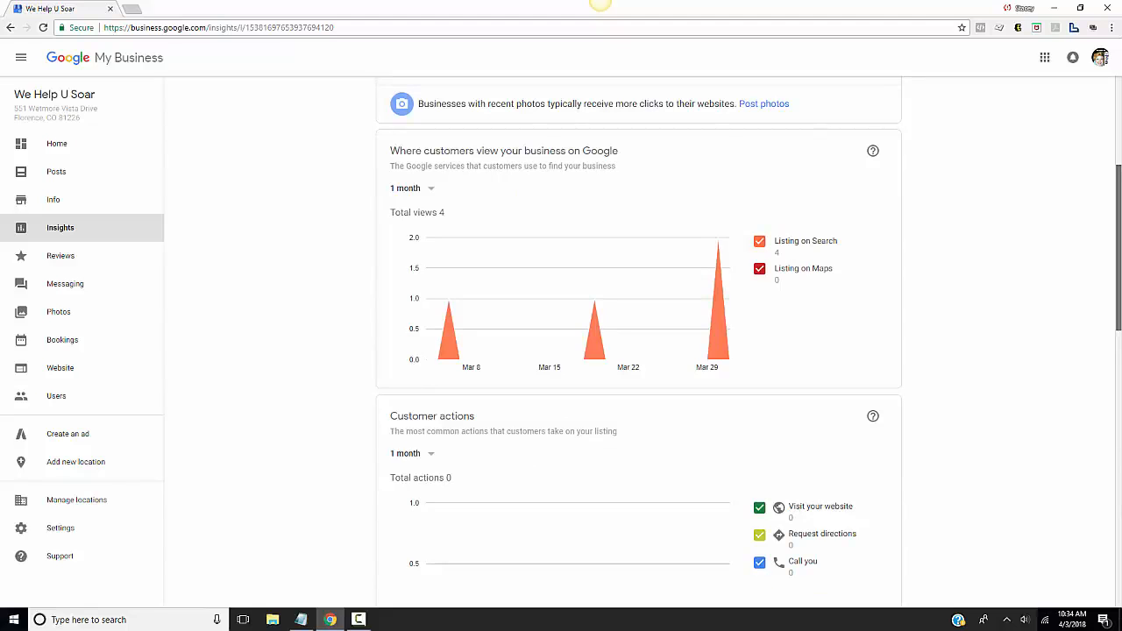
scroll("down", 3)
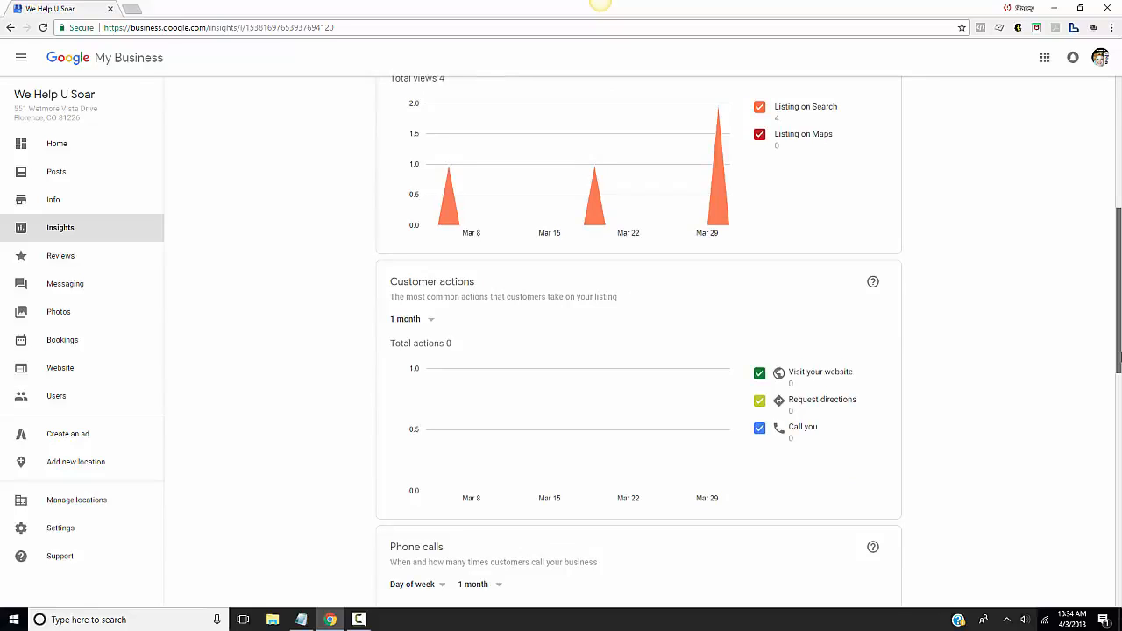
scroll("down", 3)
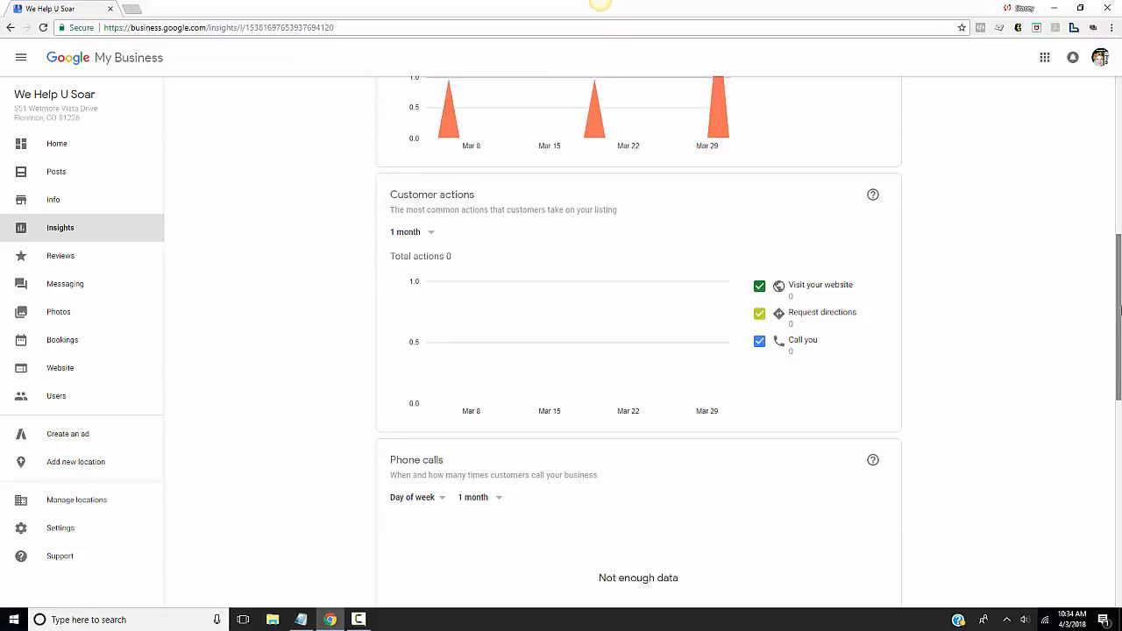
scroll("down", 3)
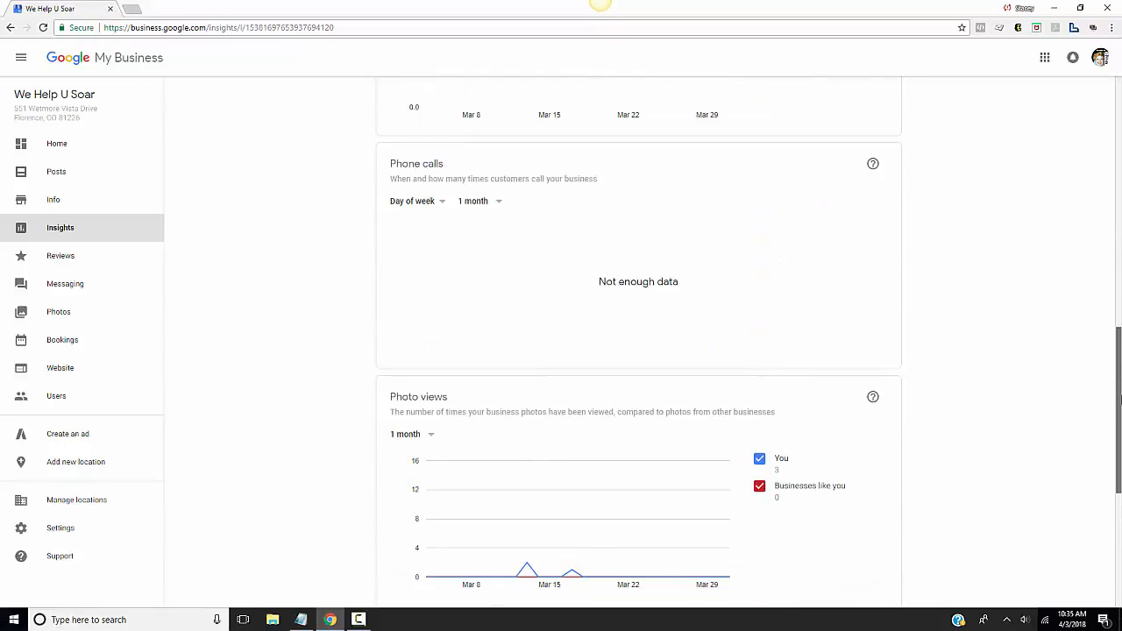
scroll("down", 3)
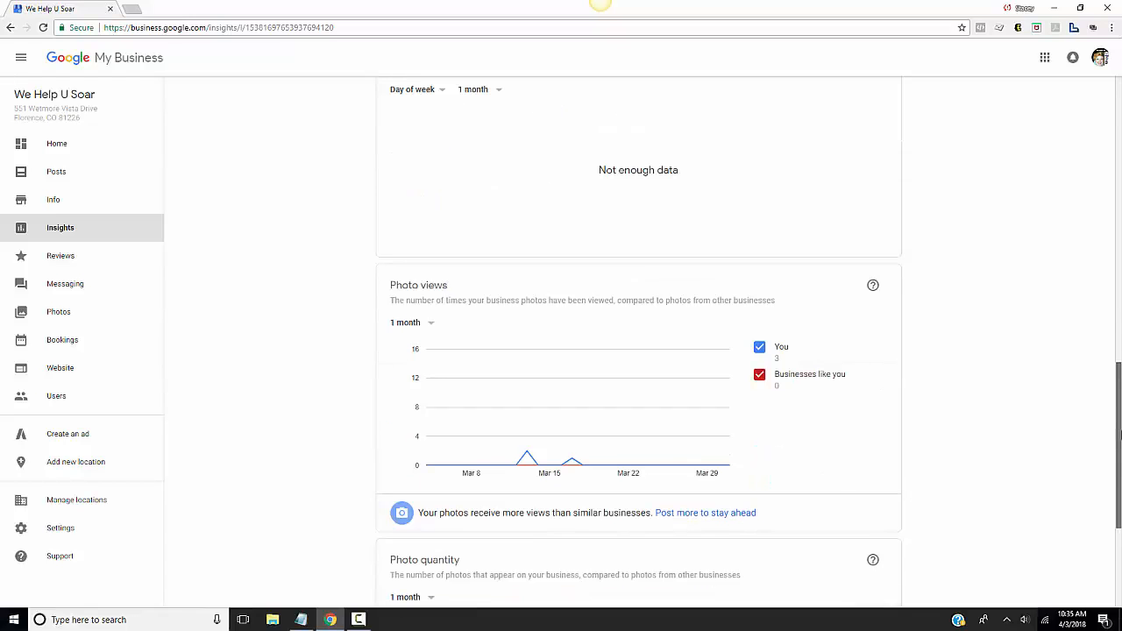
scroll("down", 3)
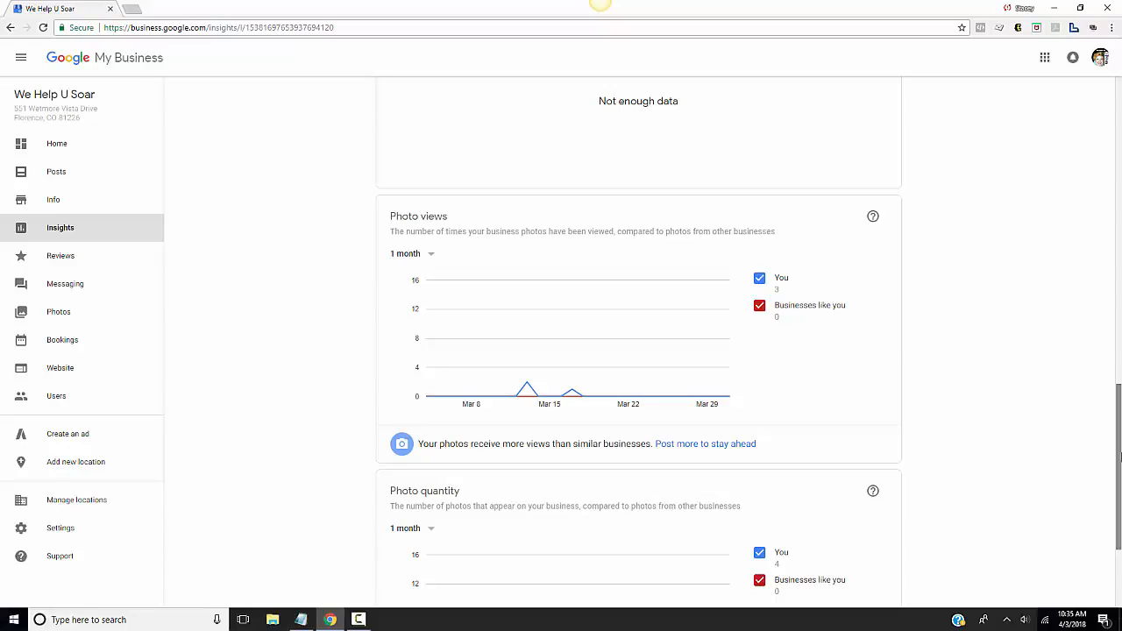
scroll("down", 3)
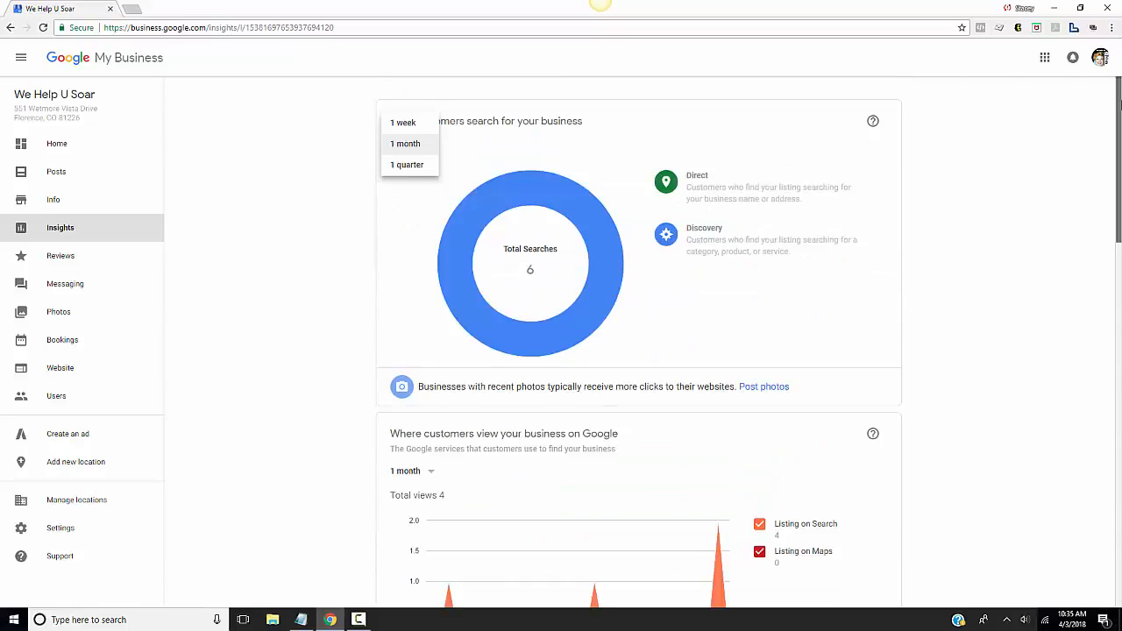
scroll("down", 3)
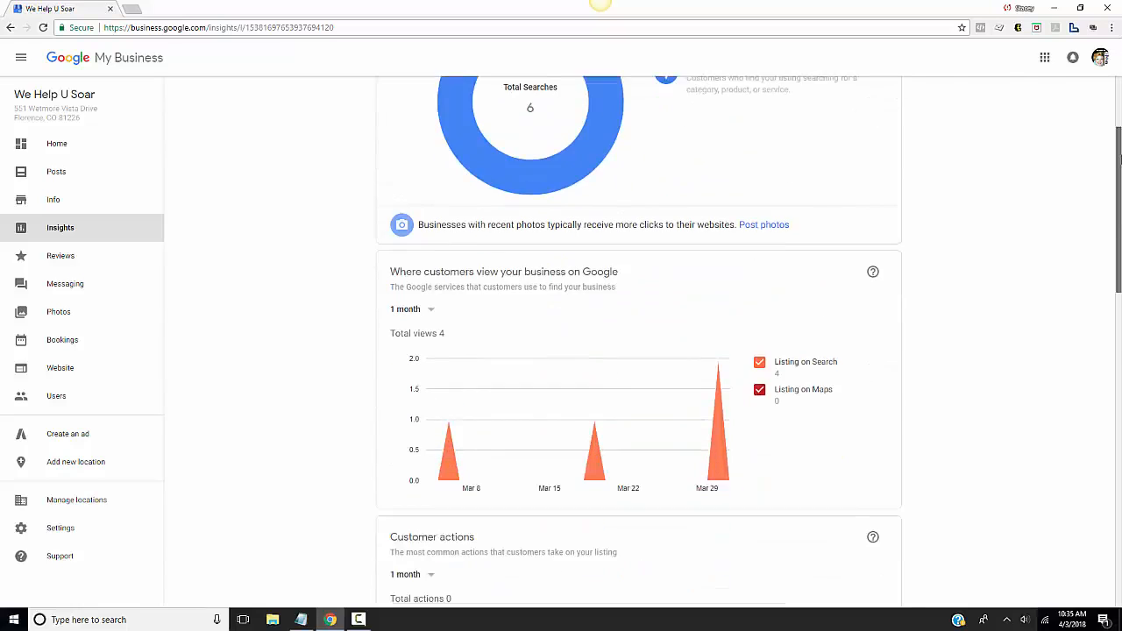
scroll("down", 3)
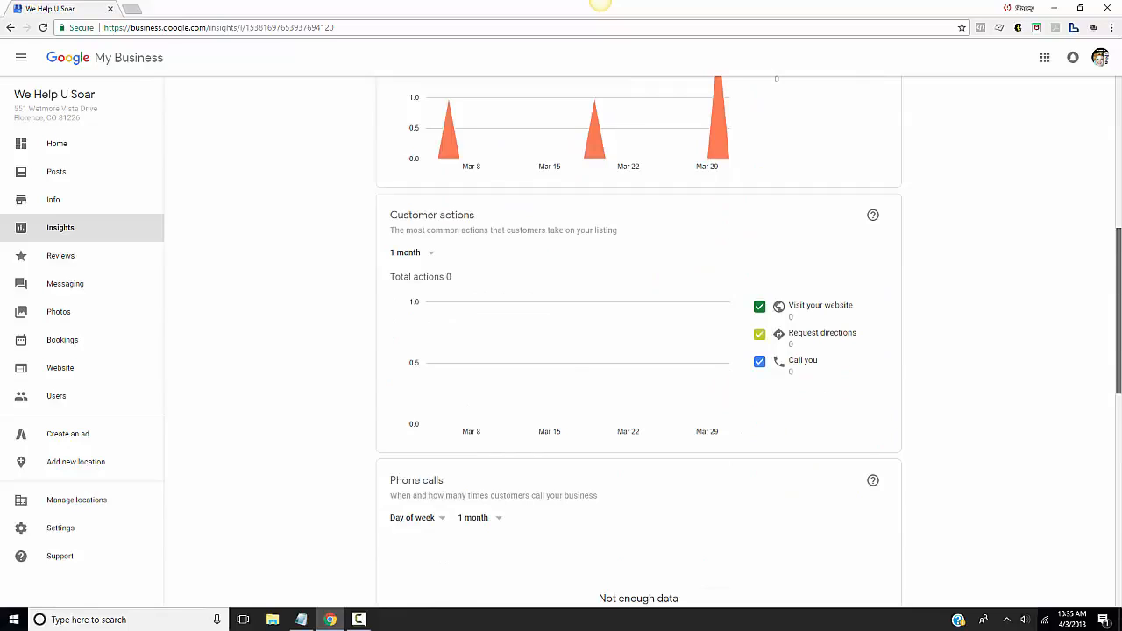
scroll("down", 3)
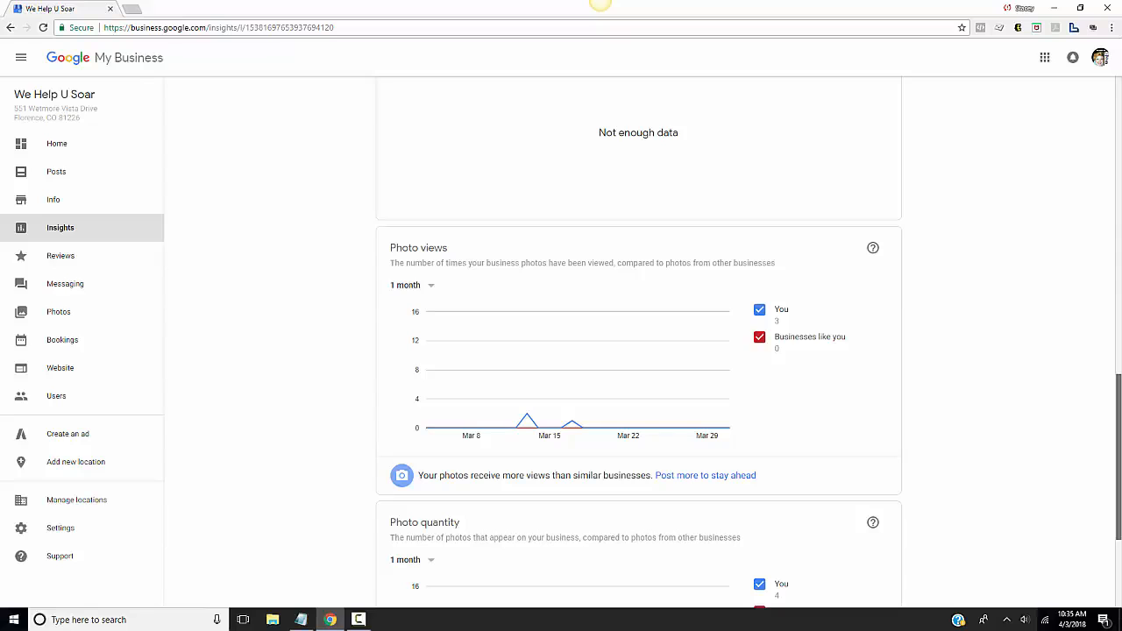
scroll("down", 3)
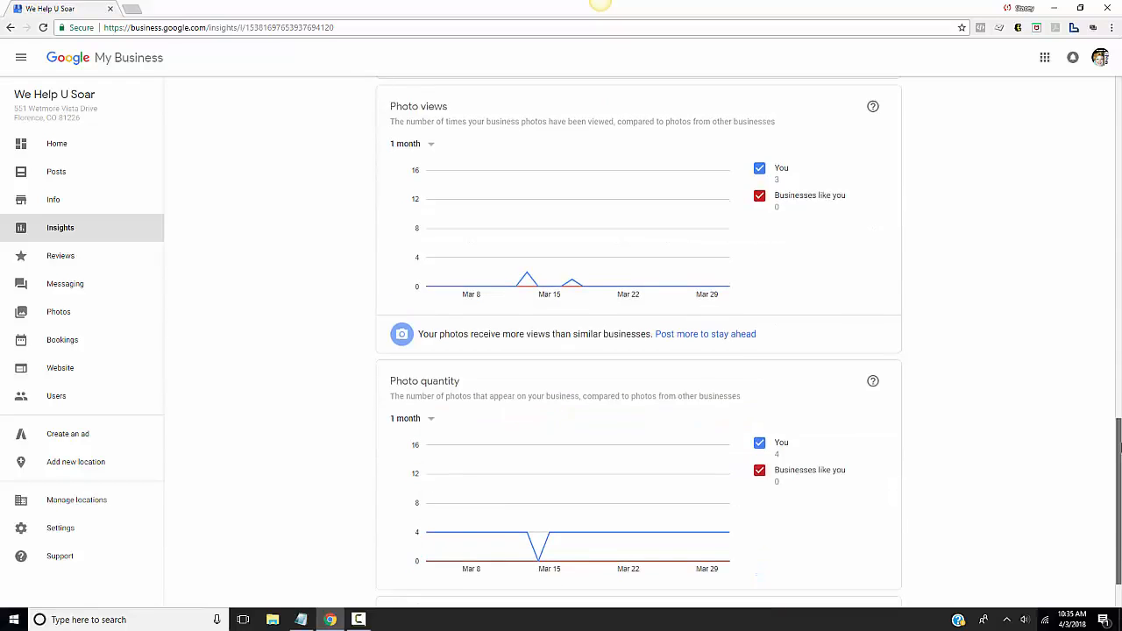
scroll("down", 3)
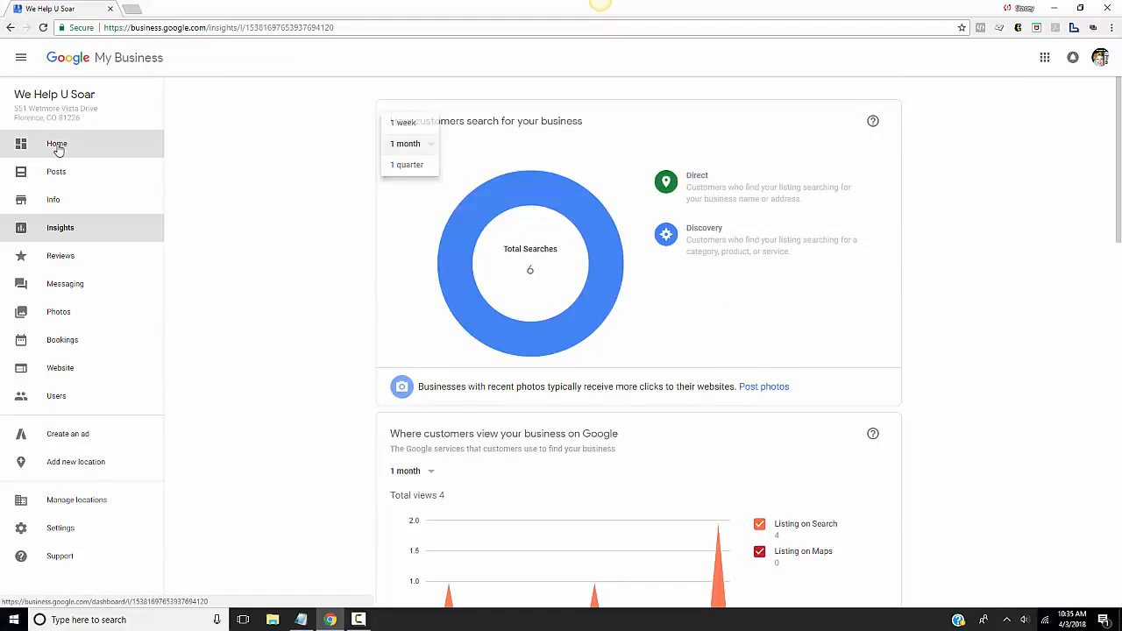
Return to Home and scroll down to the Turn on messaging card.
left_click(57, 144)
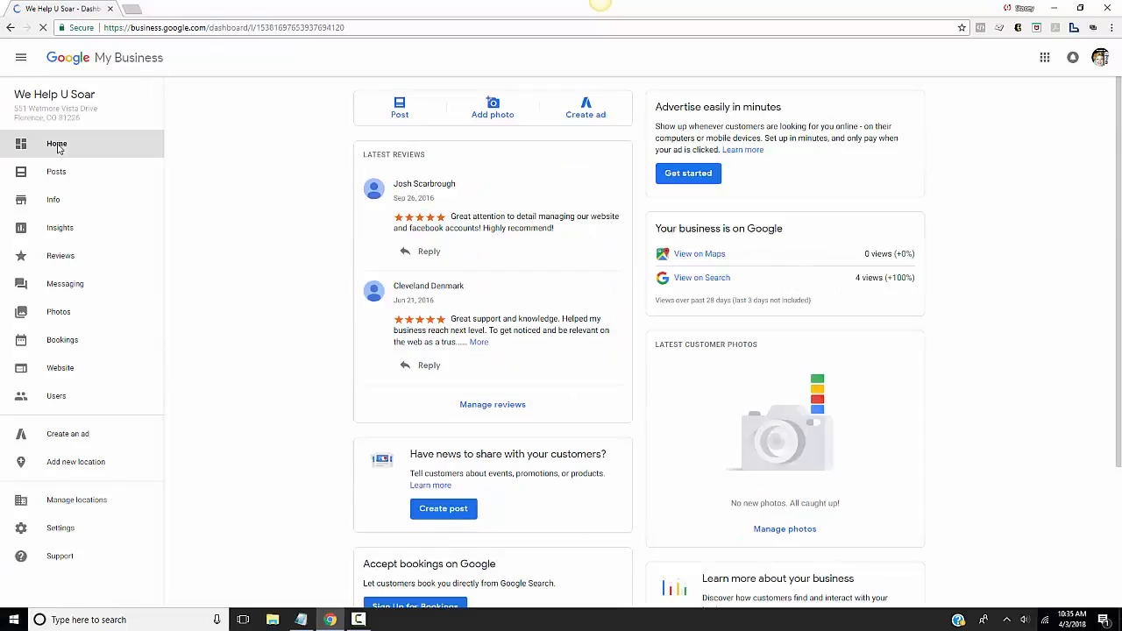
scroll("down", 3)
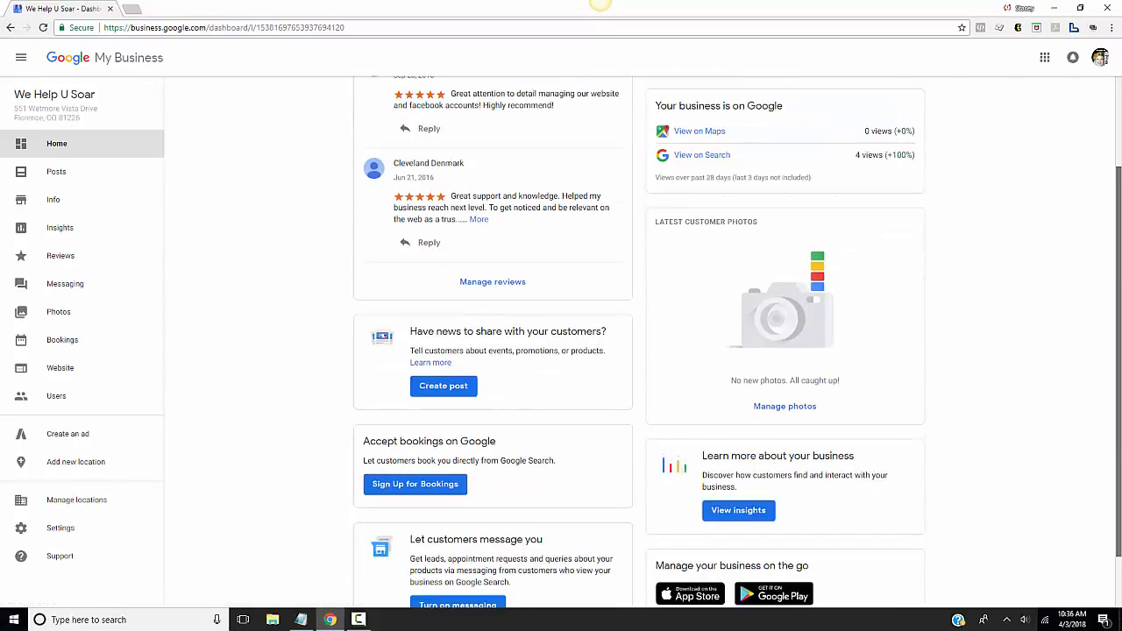
scroll("down", 3)
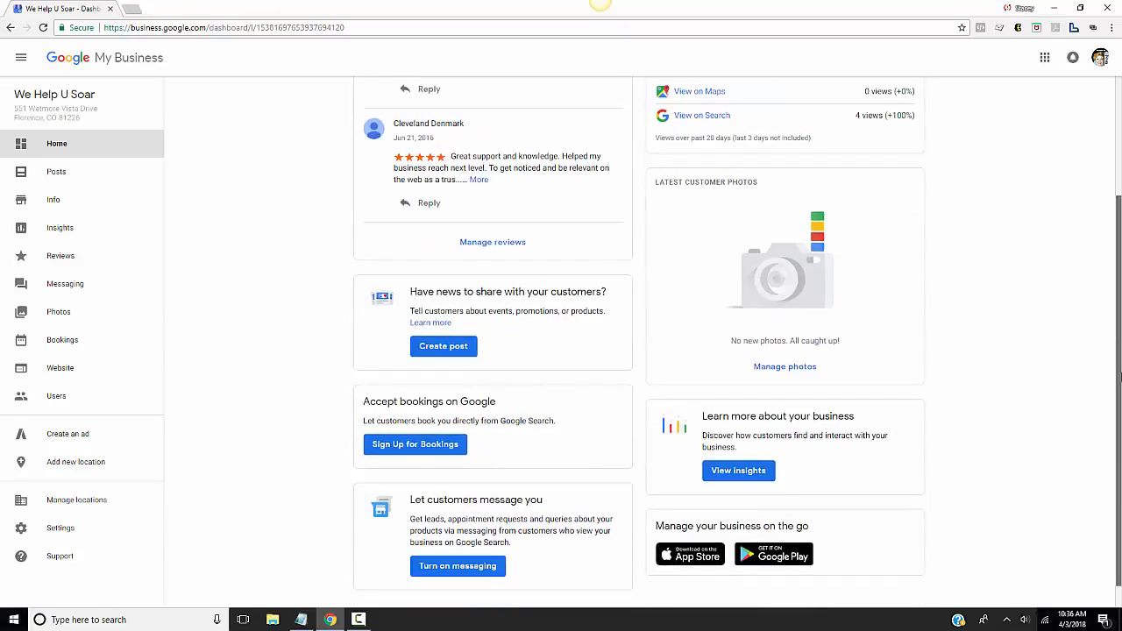
mouse_move(1055, 300)
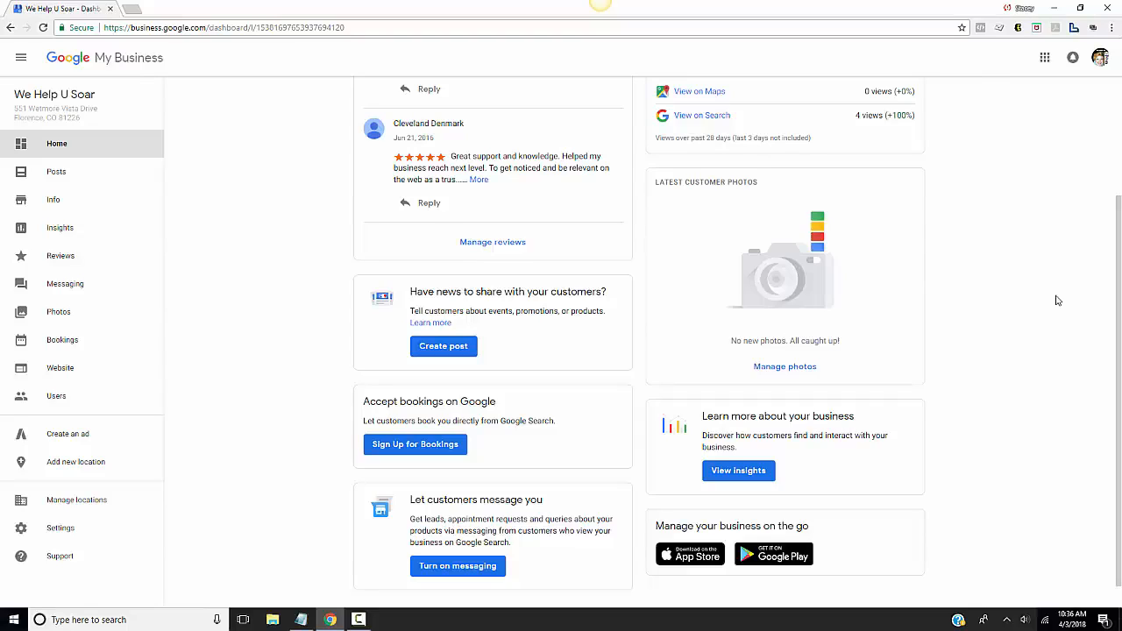
mouse_move(474, 361)
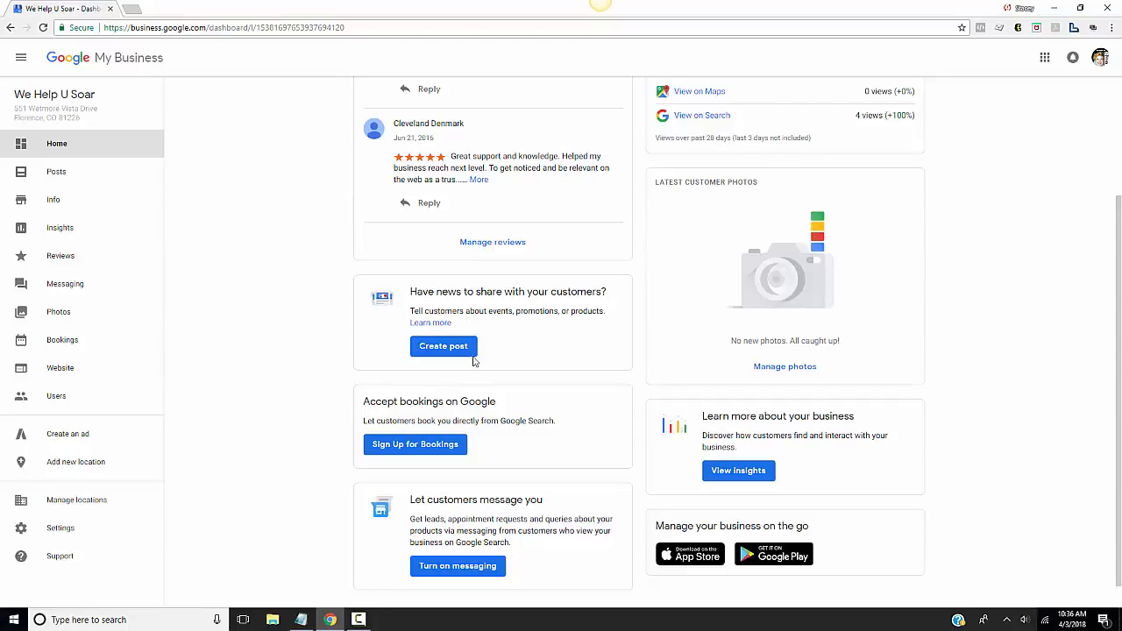
Start a new post from the 'Have news to share' card's Create post button.
left_click(443, 346)
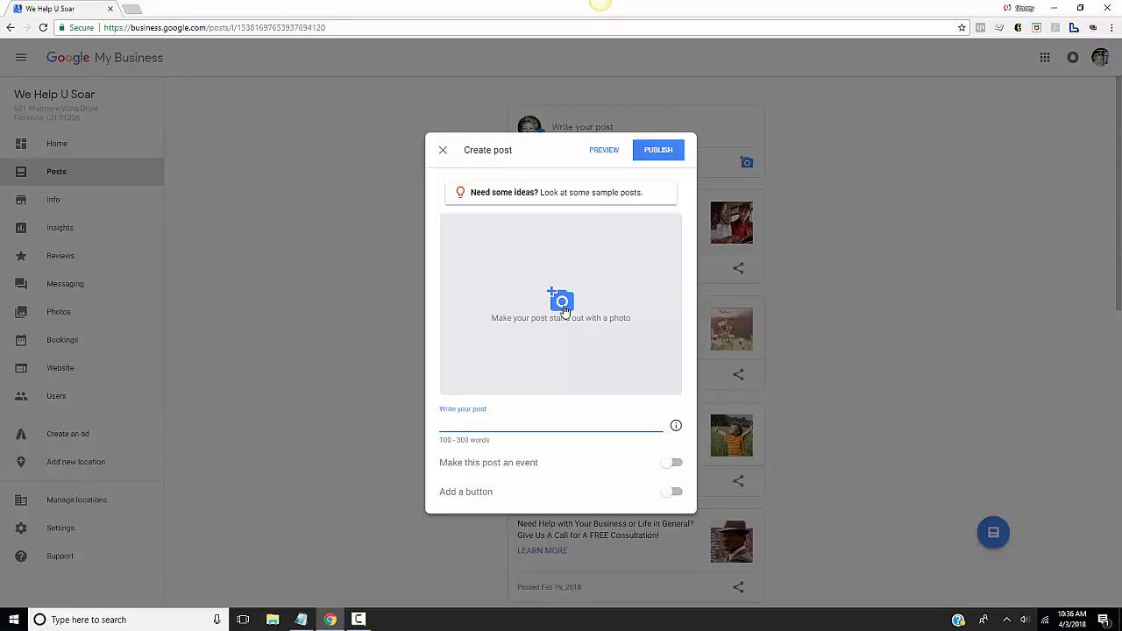
left_click(552, 425)
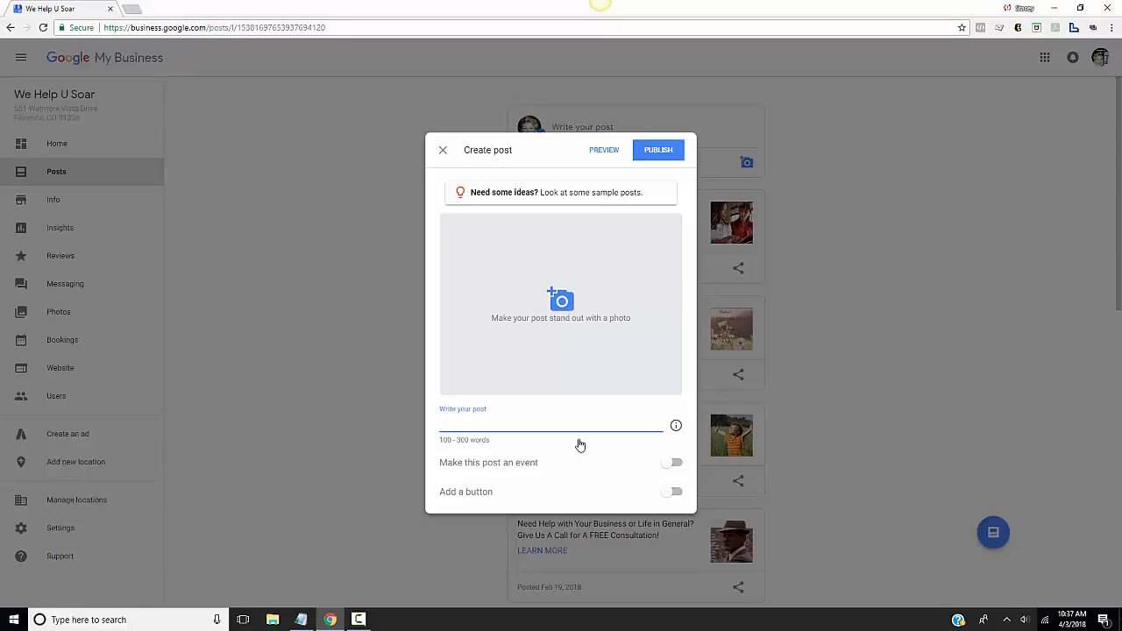
Enable 'Add a button' on the draft post, keeping Learn more selected.
left_click(671, 491)
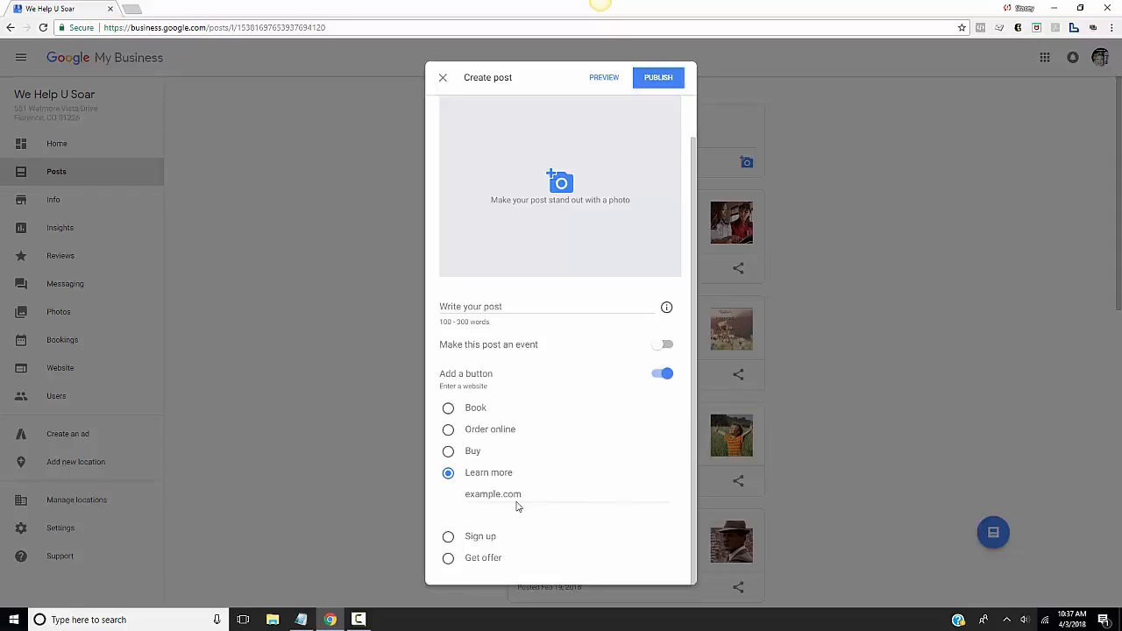
mouse_move(528, 431)
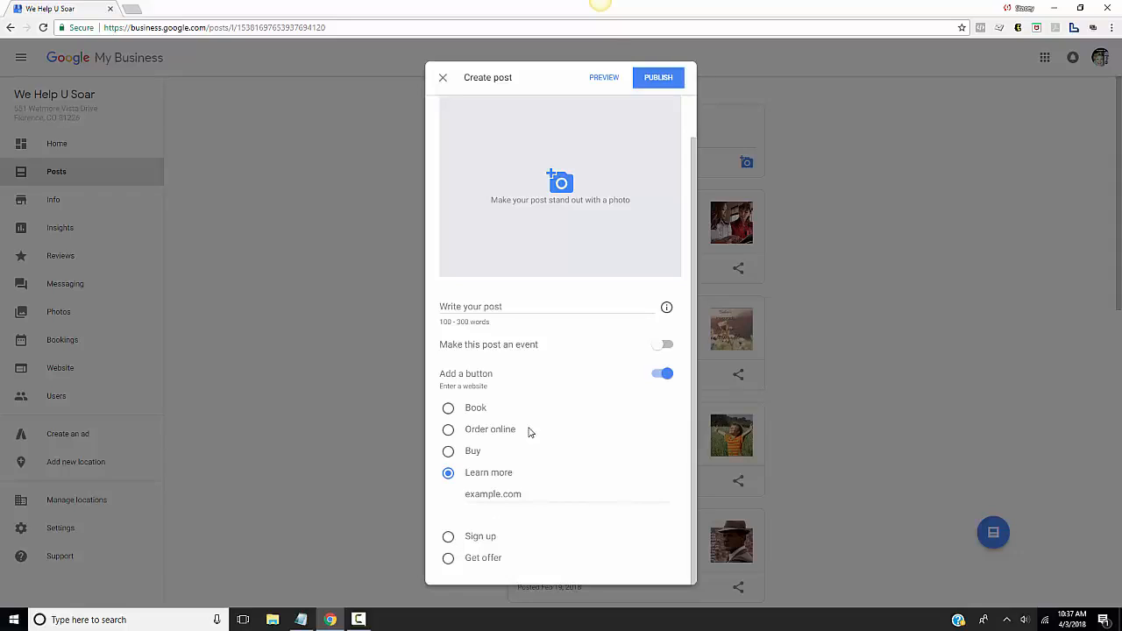
mouse_move(448, 451)
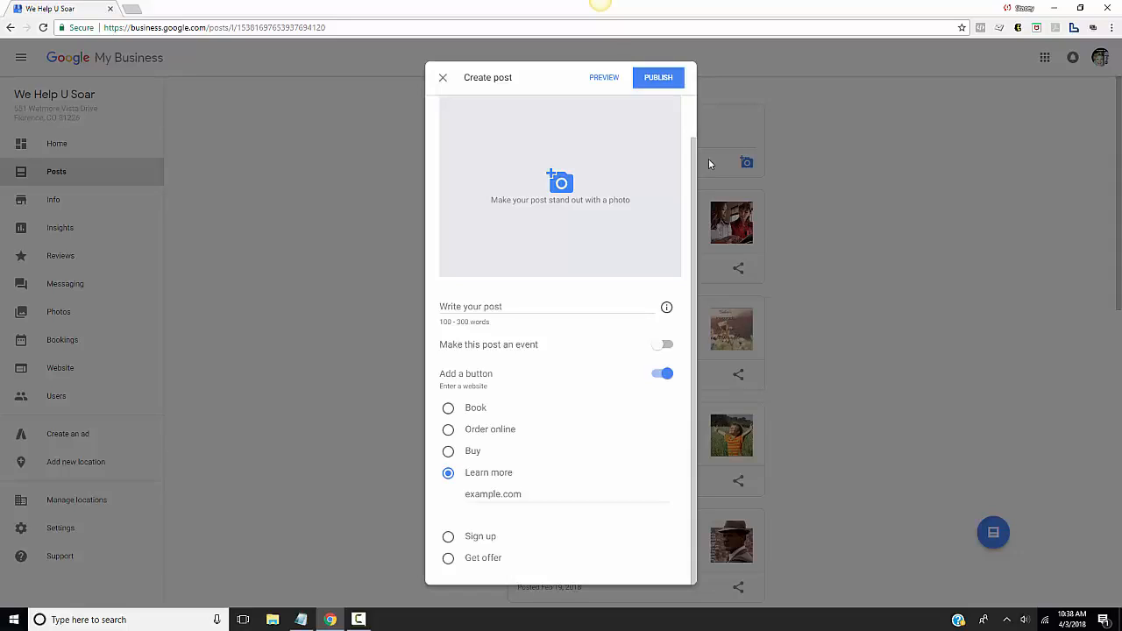
mouse_move(597, 56)
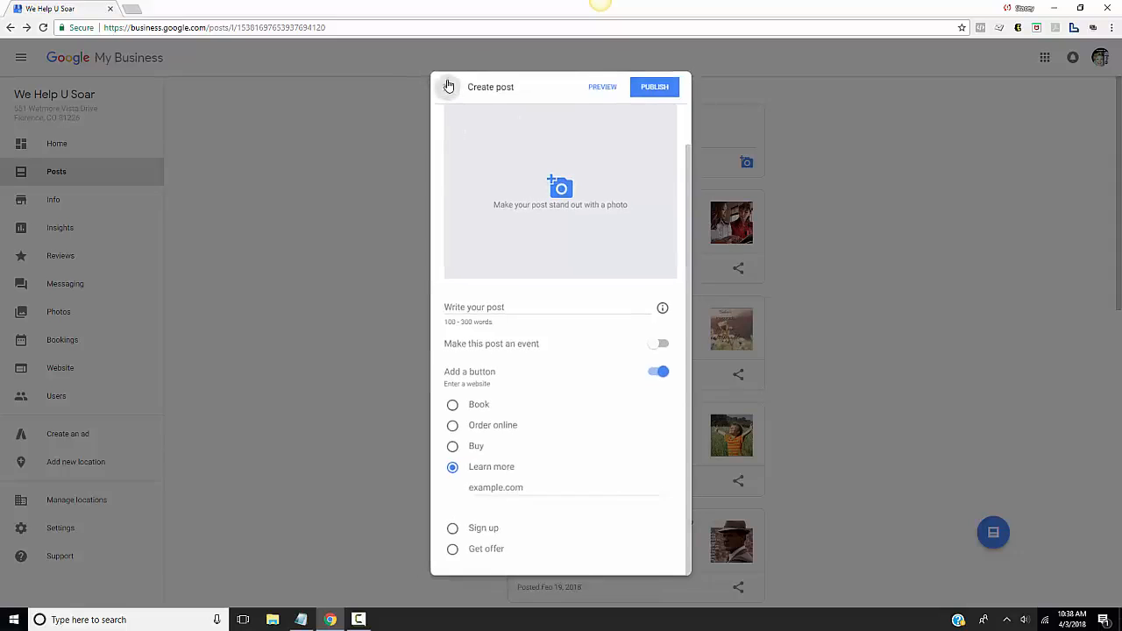
Discard the draft post, go back Home, and start Turn on messaging.
left_click(448, 87)
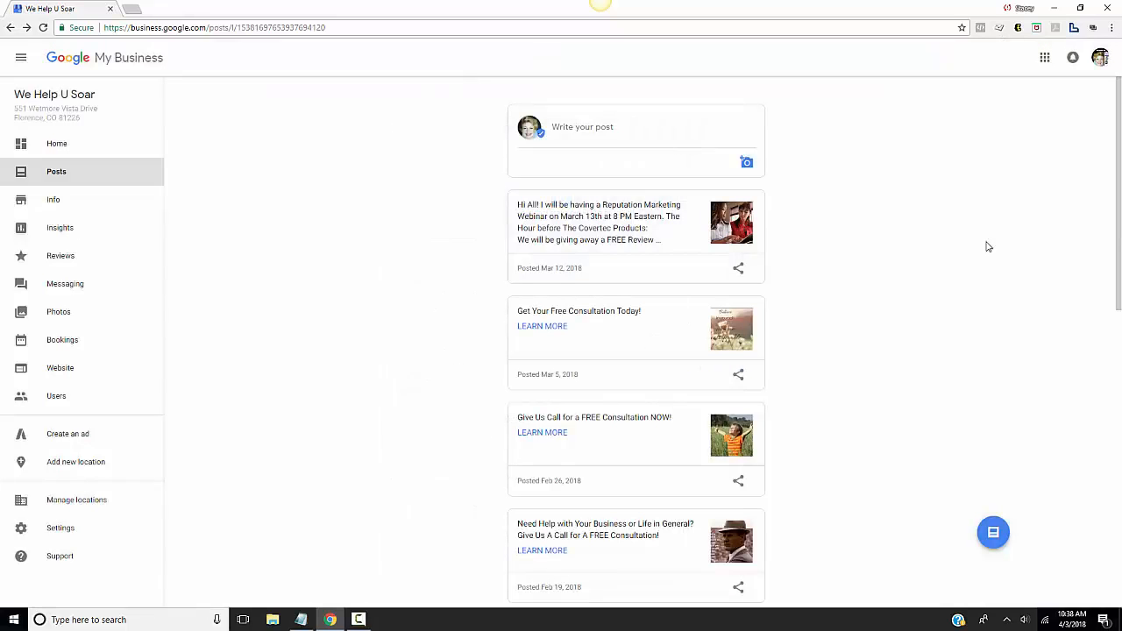
mouse_move(140, 219)
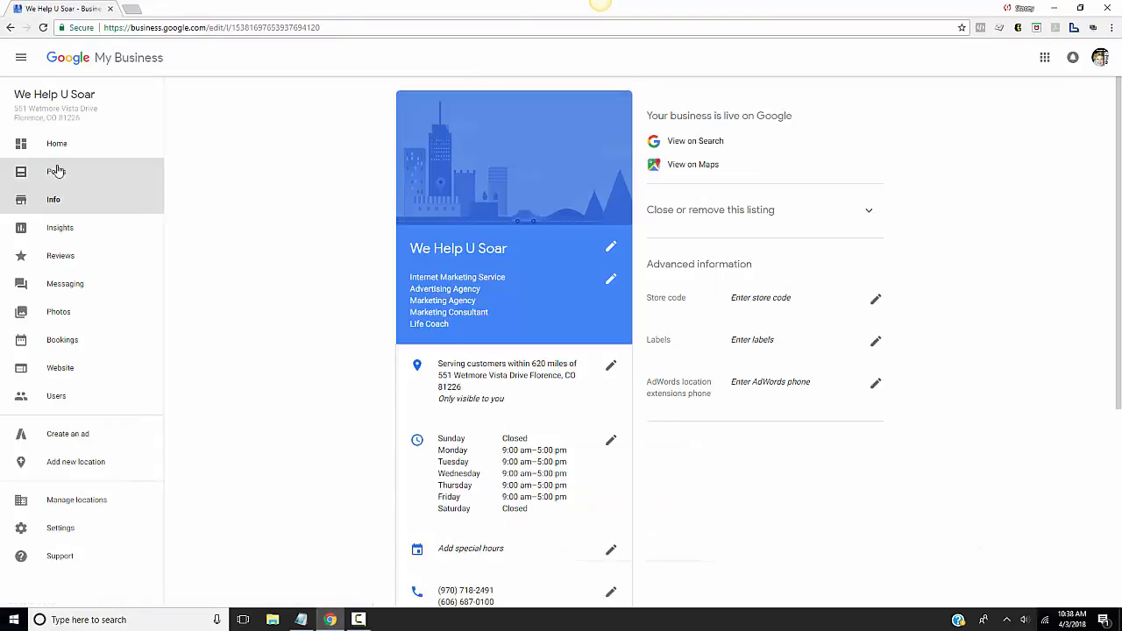
left_click(56, 144)
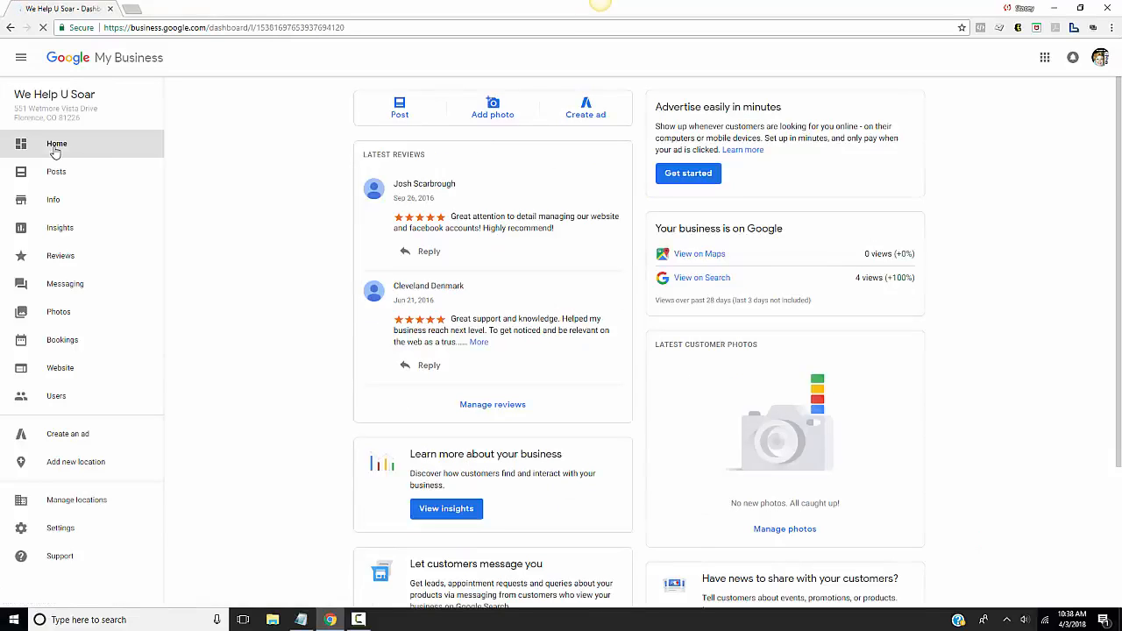
scroll("down", 3)
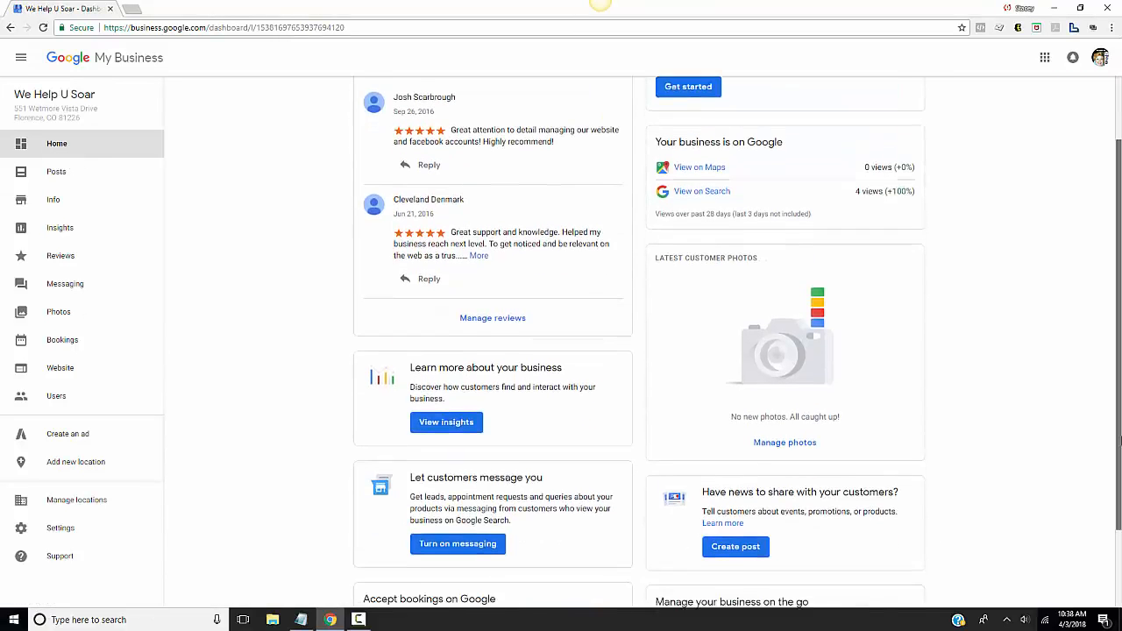
scroll("down", 3)
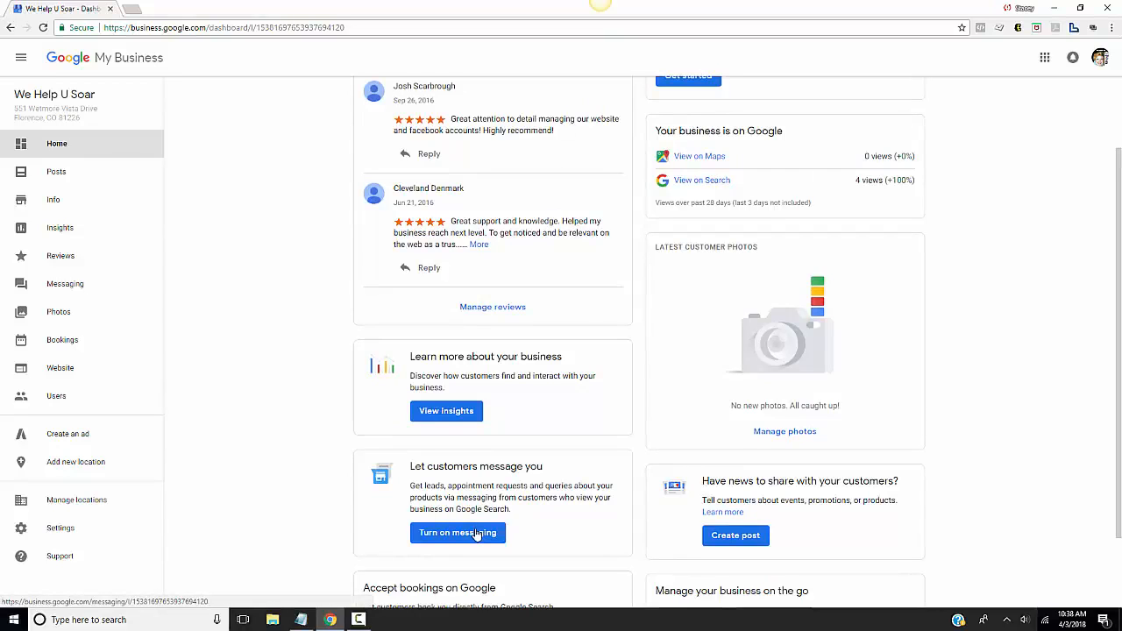
scroll("down", 3)
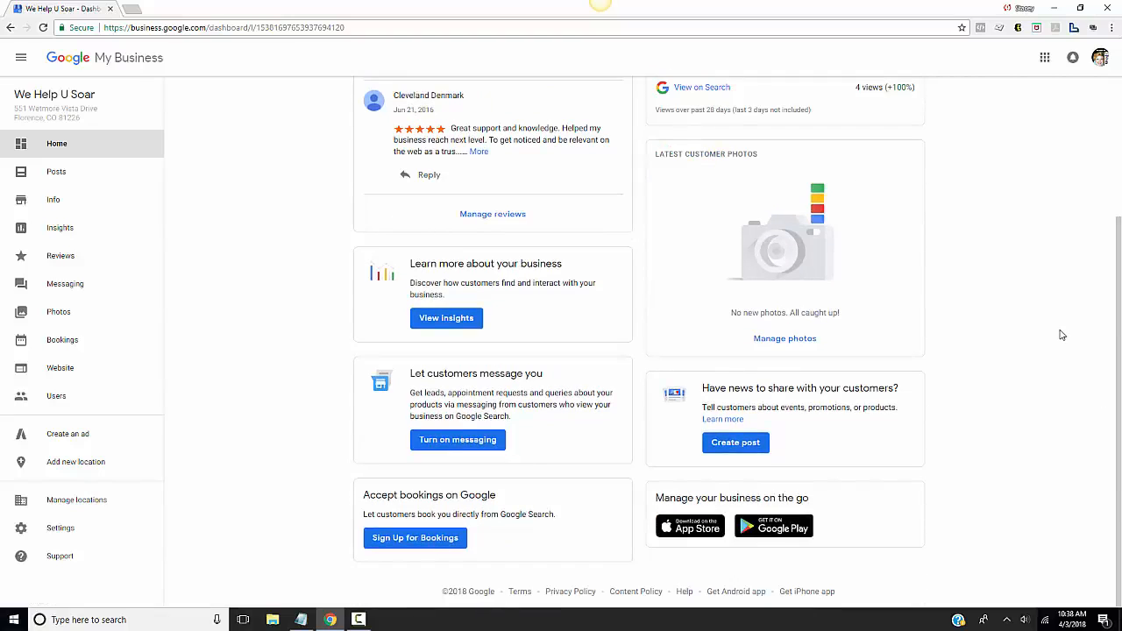
mouse_move(1058, 336)
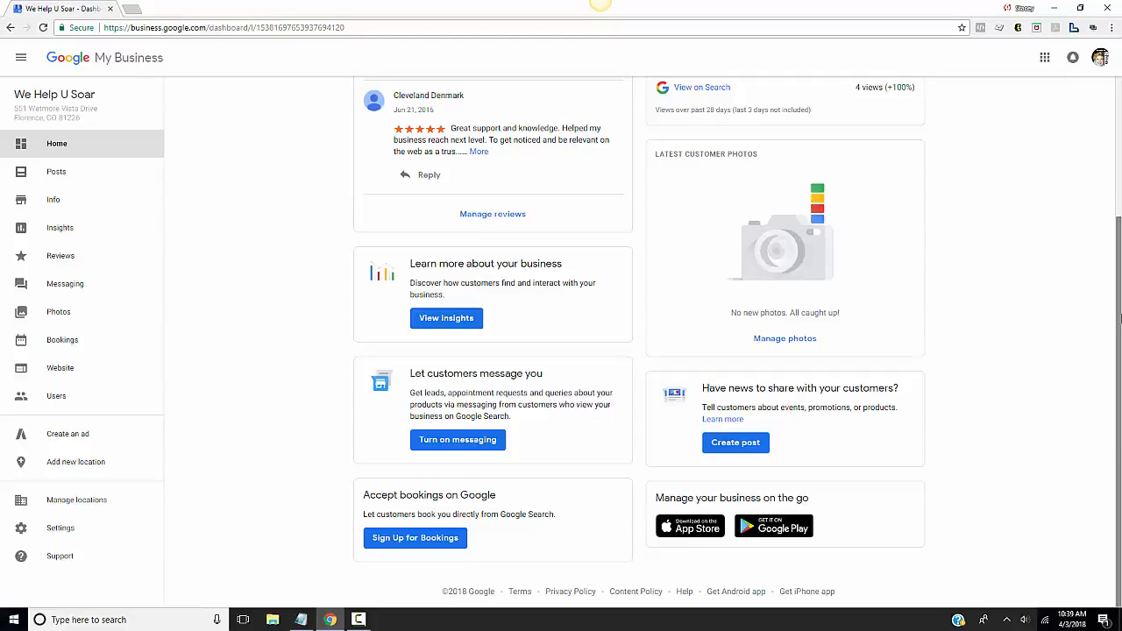
left_click(457, 439)
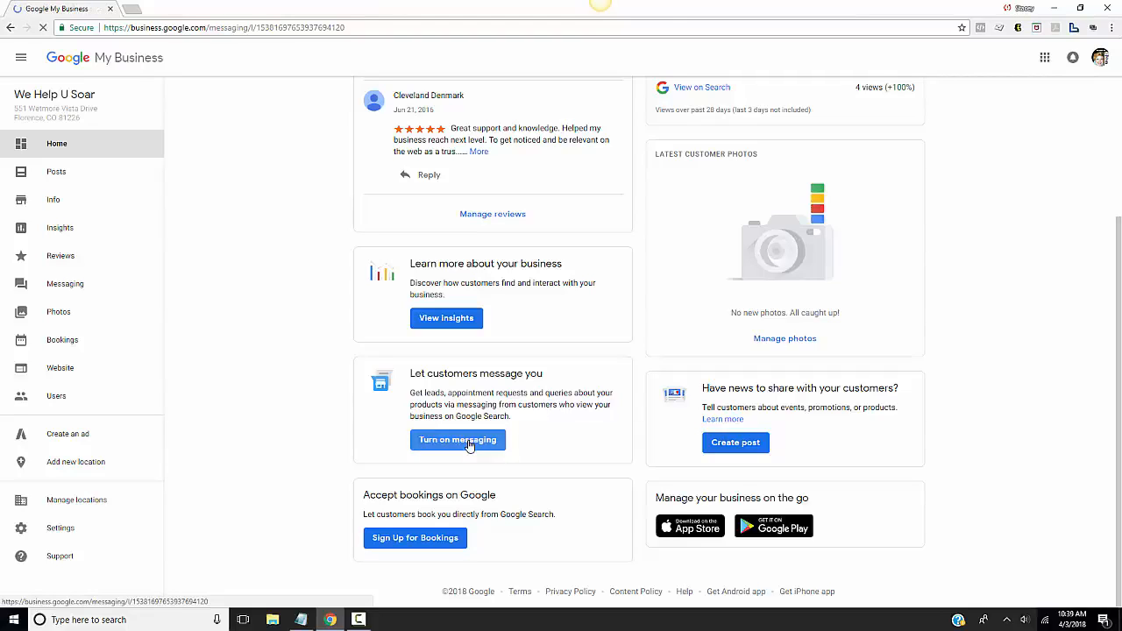
Select the empty phone number field under Verify your number.
left_click(457, 439)
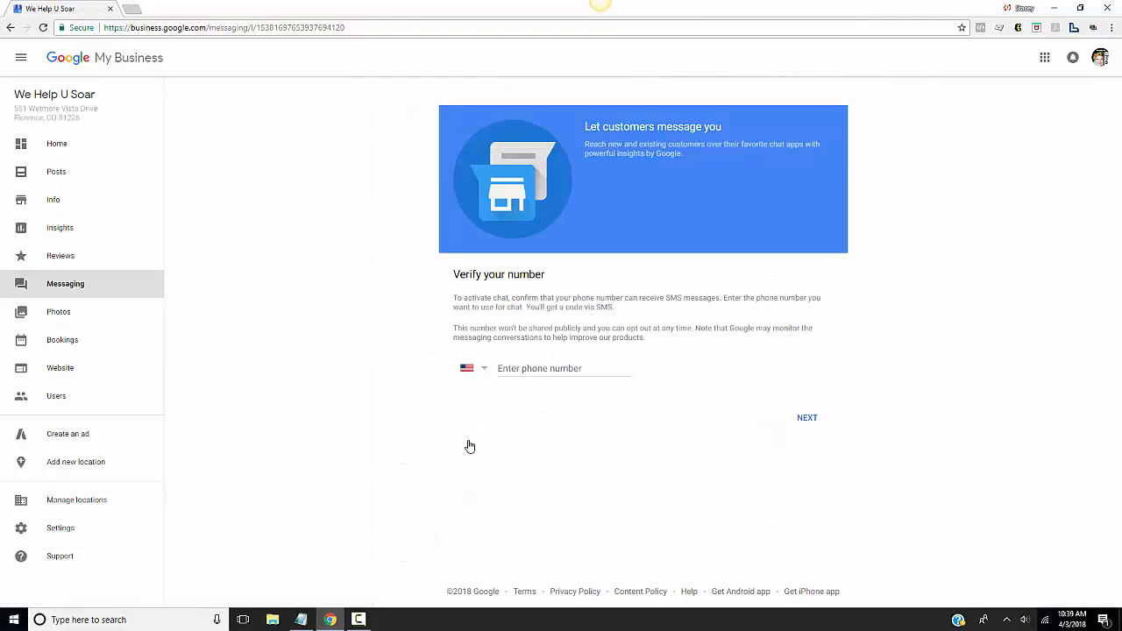
left_click(561, 369)
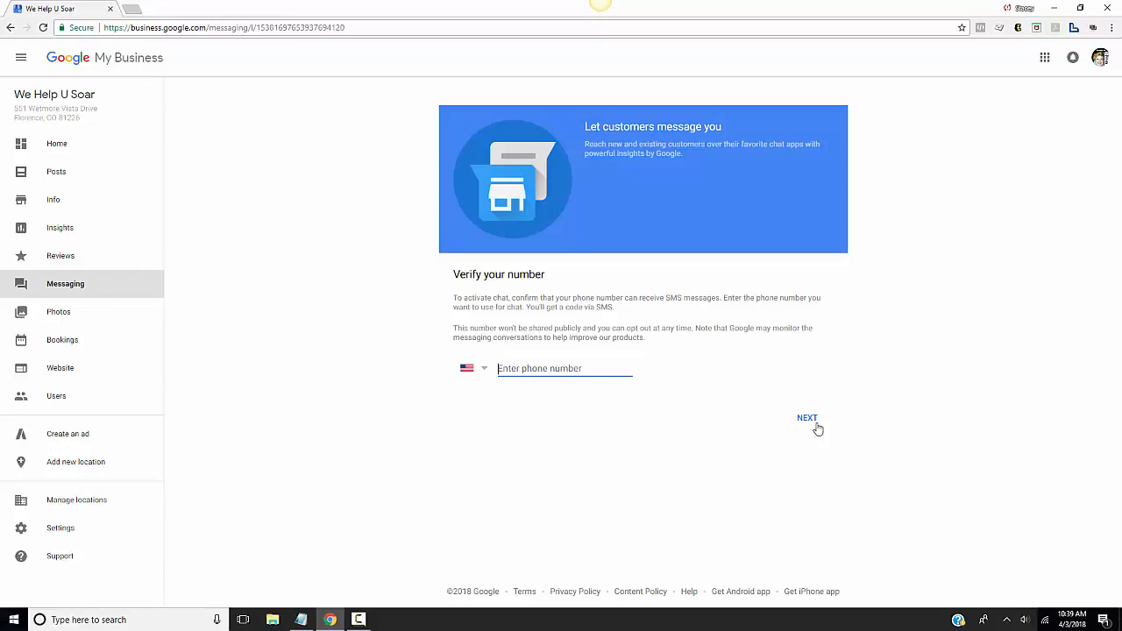
mouse_move(849, 257)
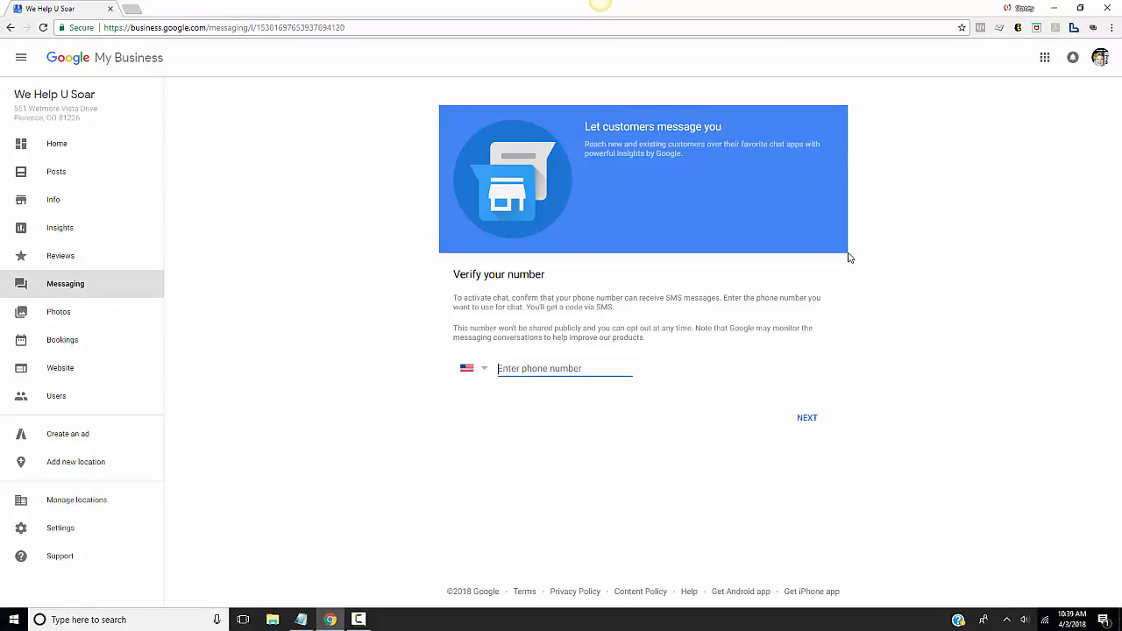
left_click(539, 368)
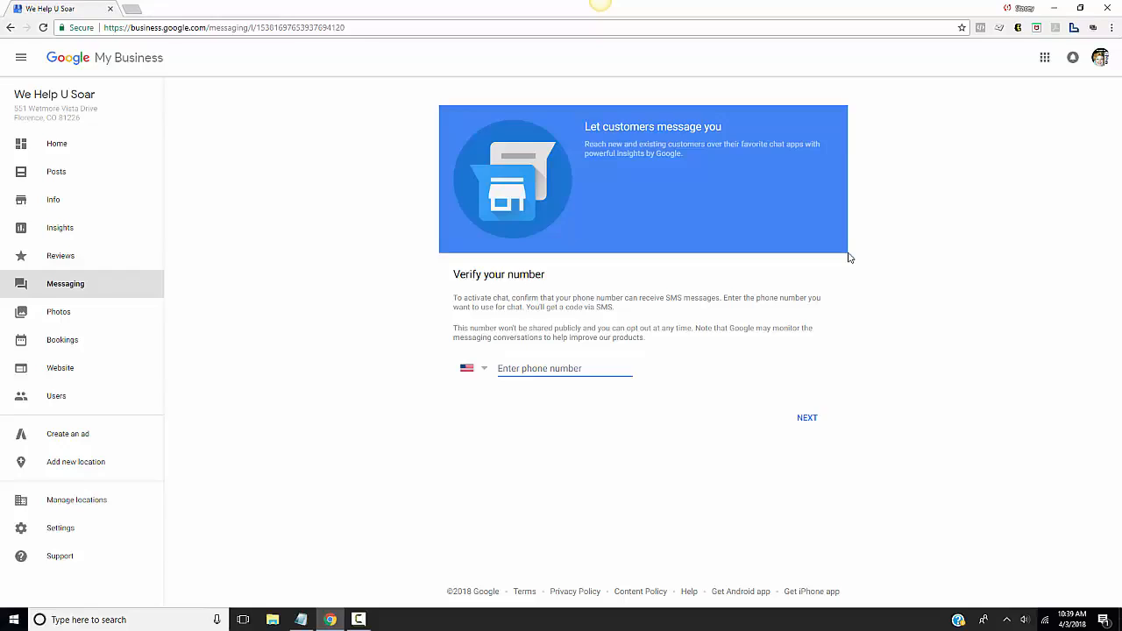
left_click(565, 368)
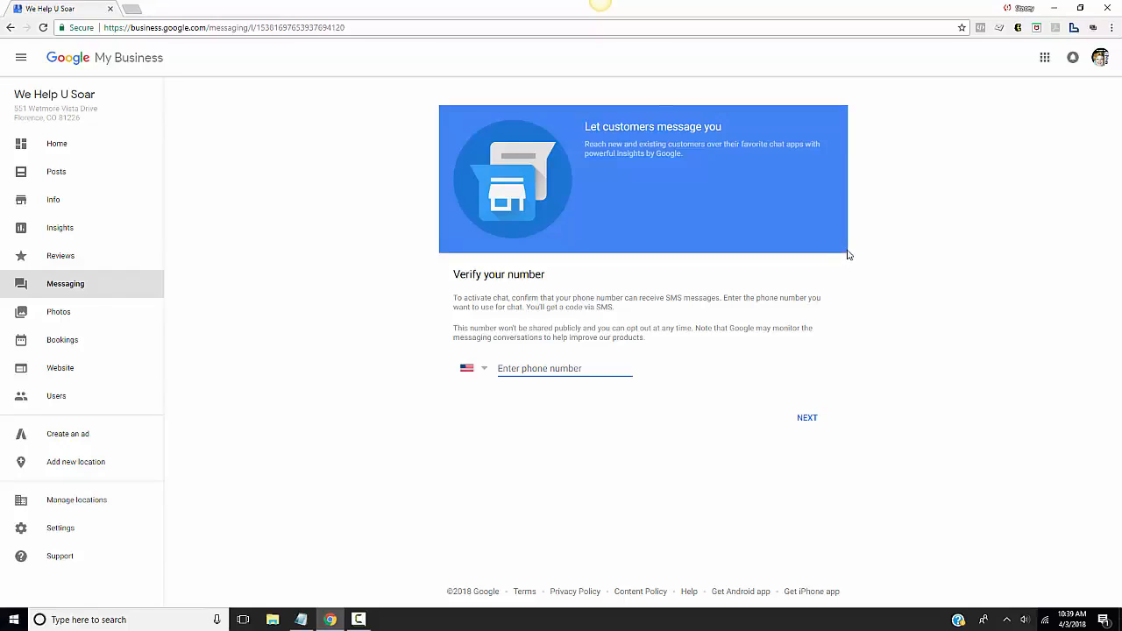
mouse_move(57, 147)
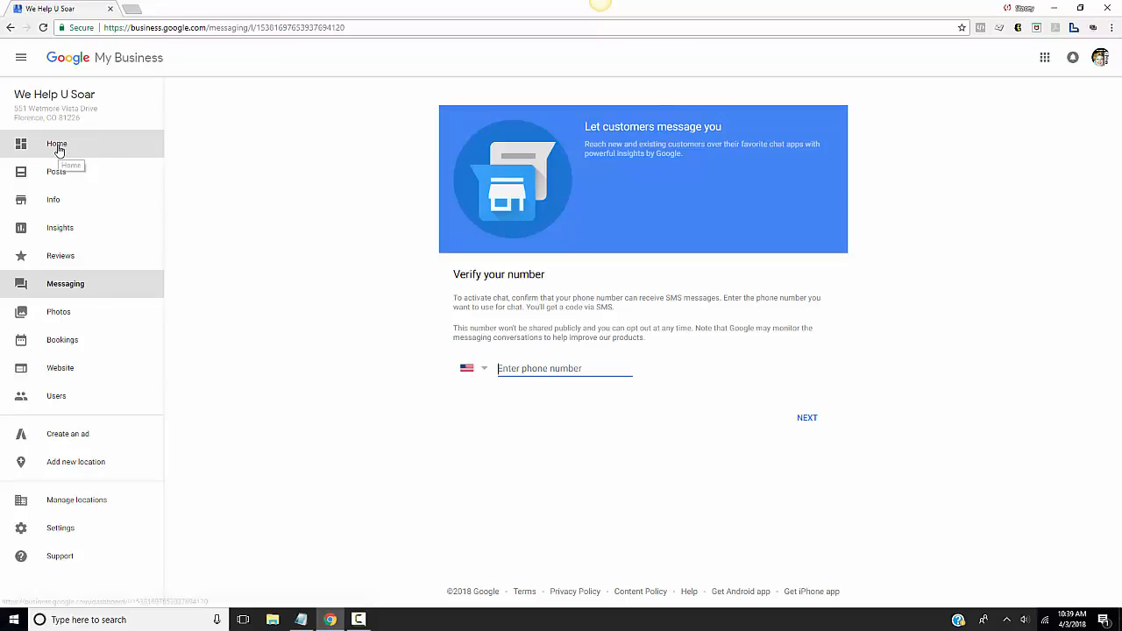
Go back to the We Help U Soar Home dashboard and scroll through its cards.
left_click(56, 143)
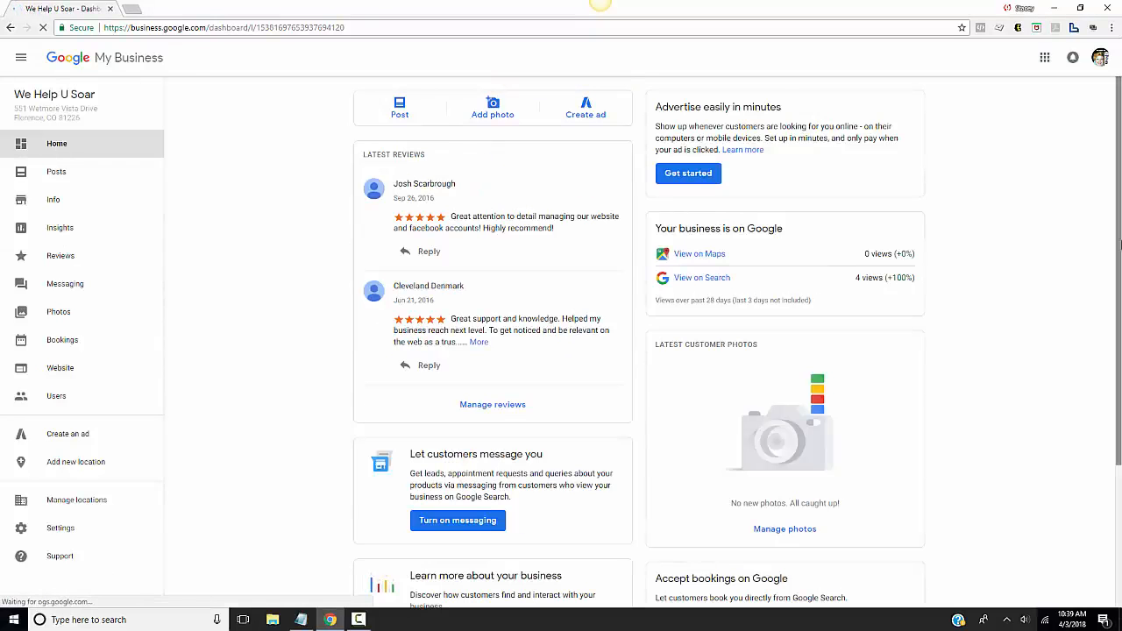
scroll("down", 3)
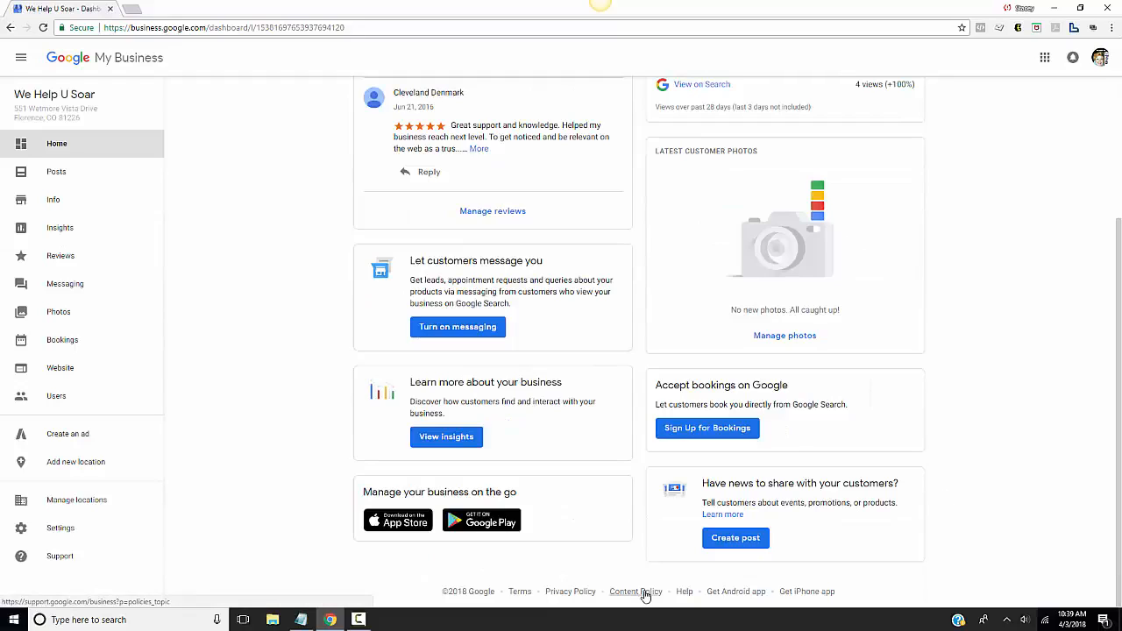
mouse_move(478, 541)
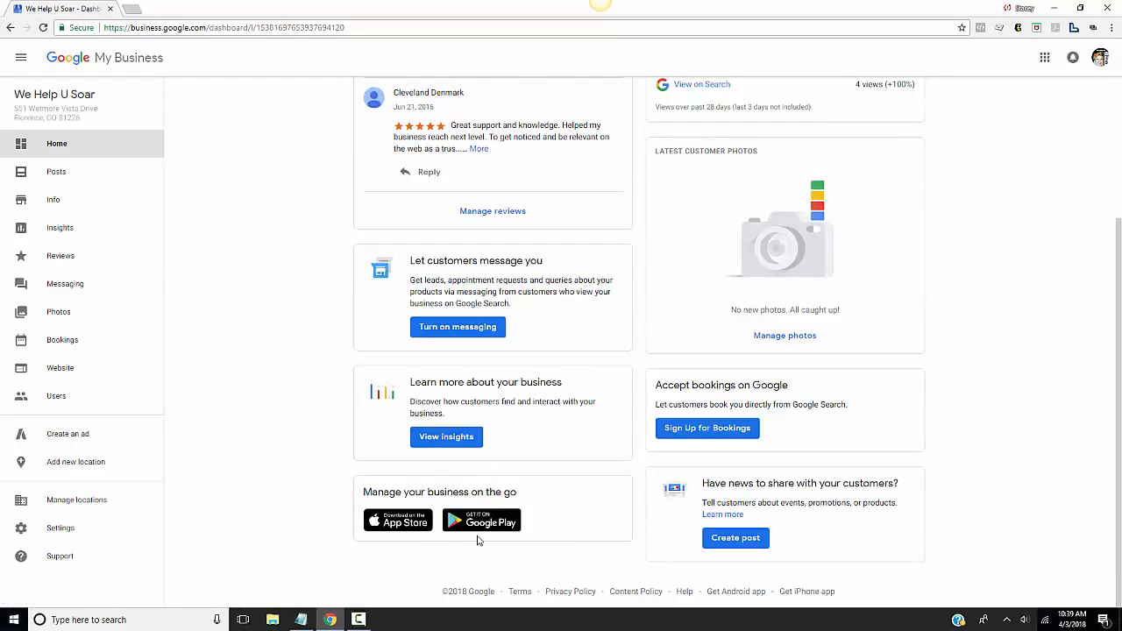
mouse_move(481, 520)
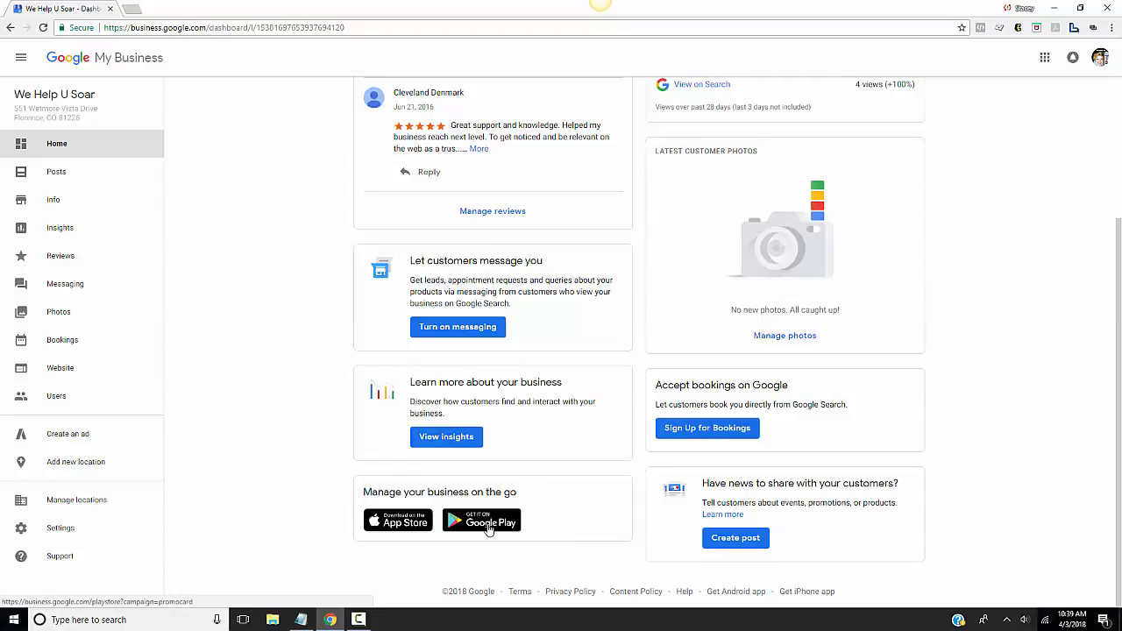
mouse_move(297, 375)
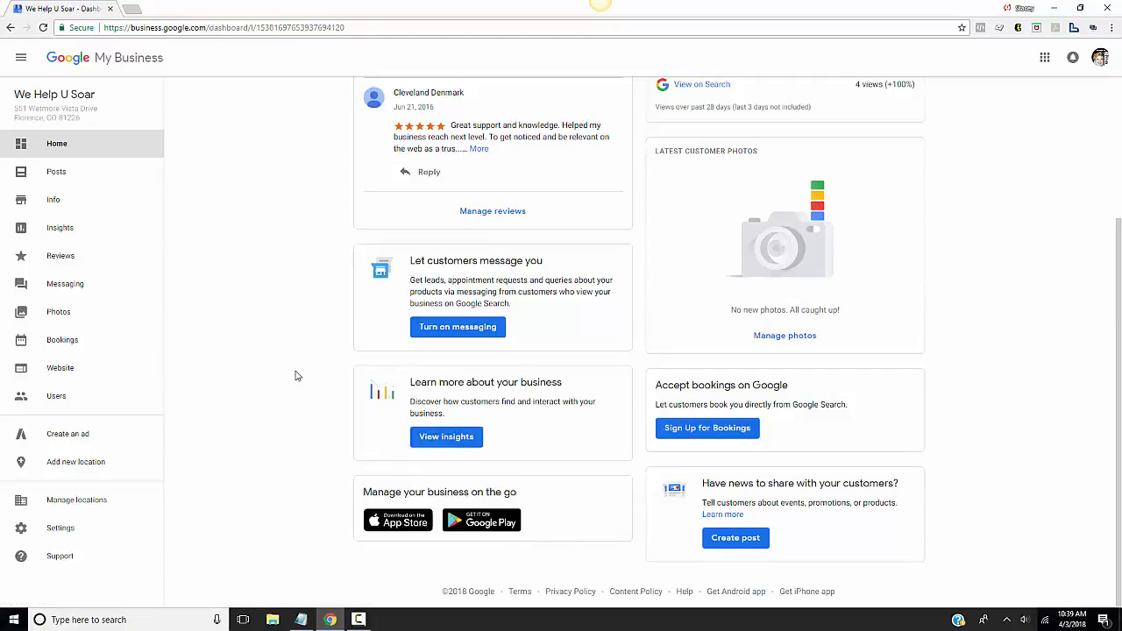
mouse_move(561, 548)
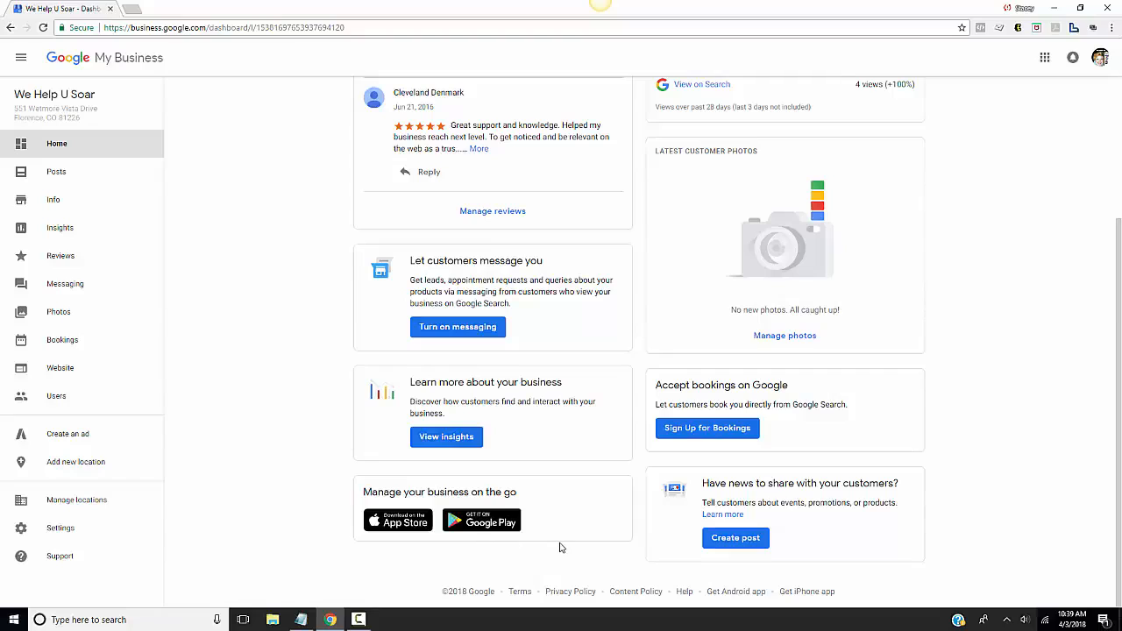